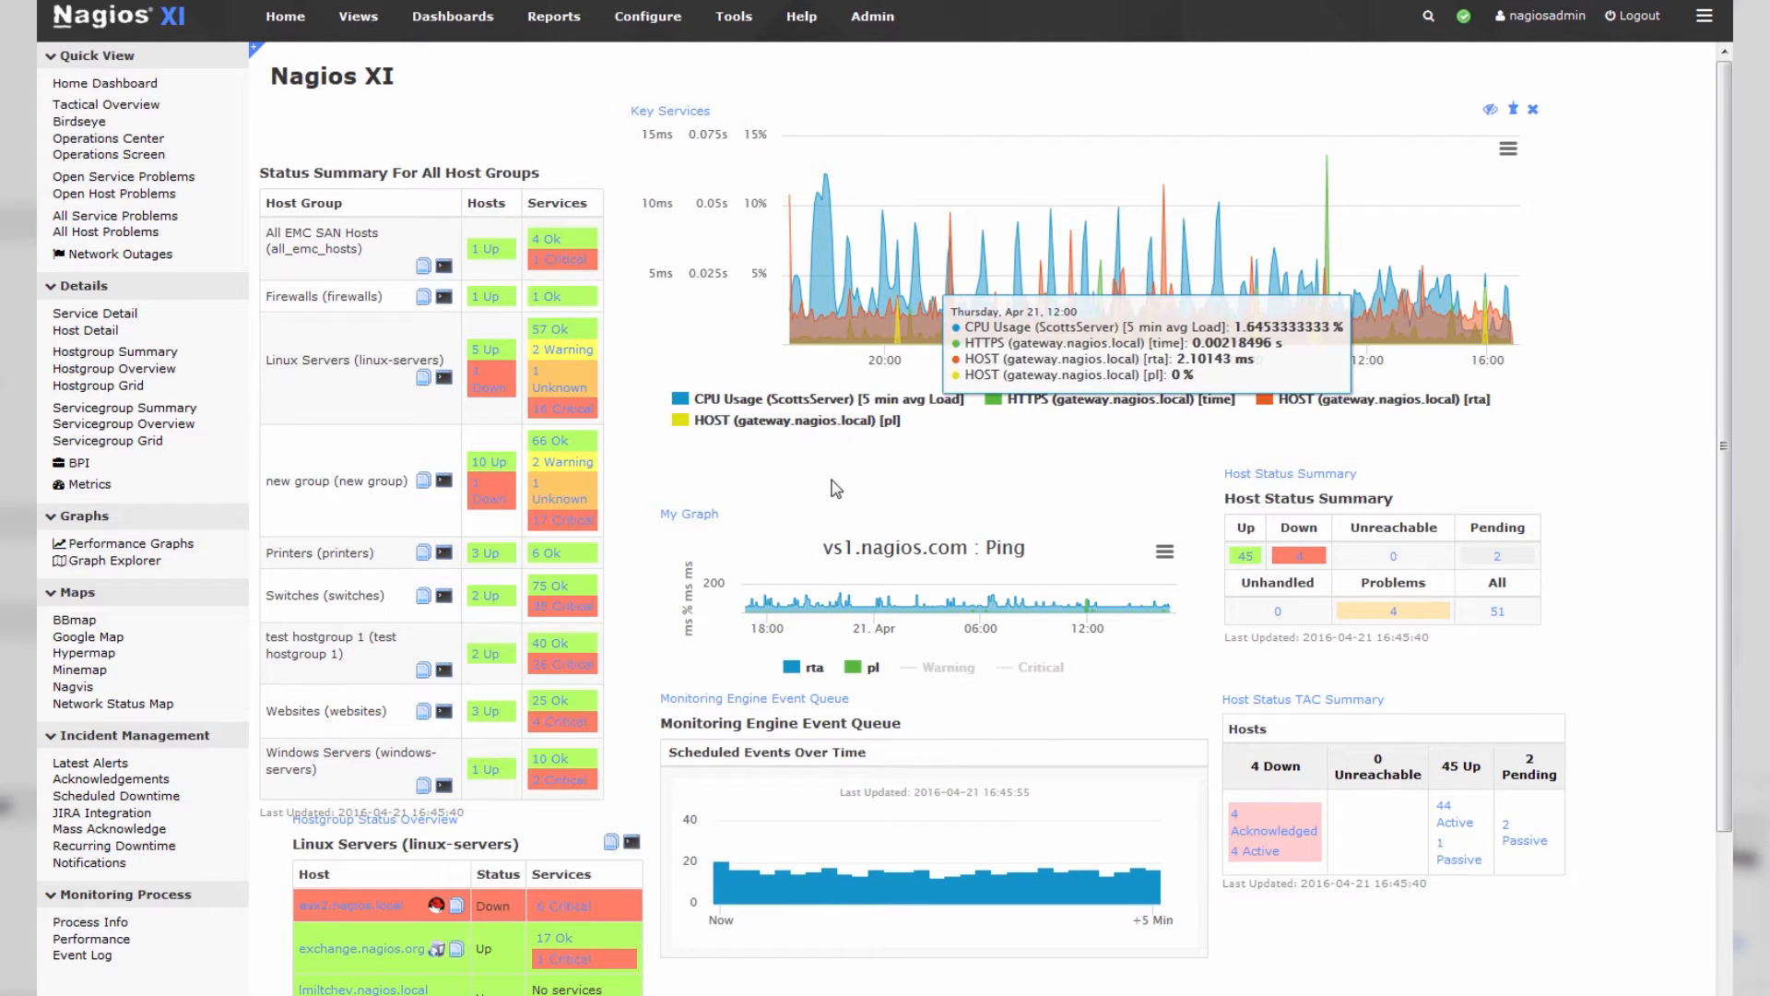
{"action": "mouse_move", "coordinate": [691, 420]}
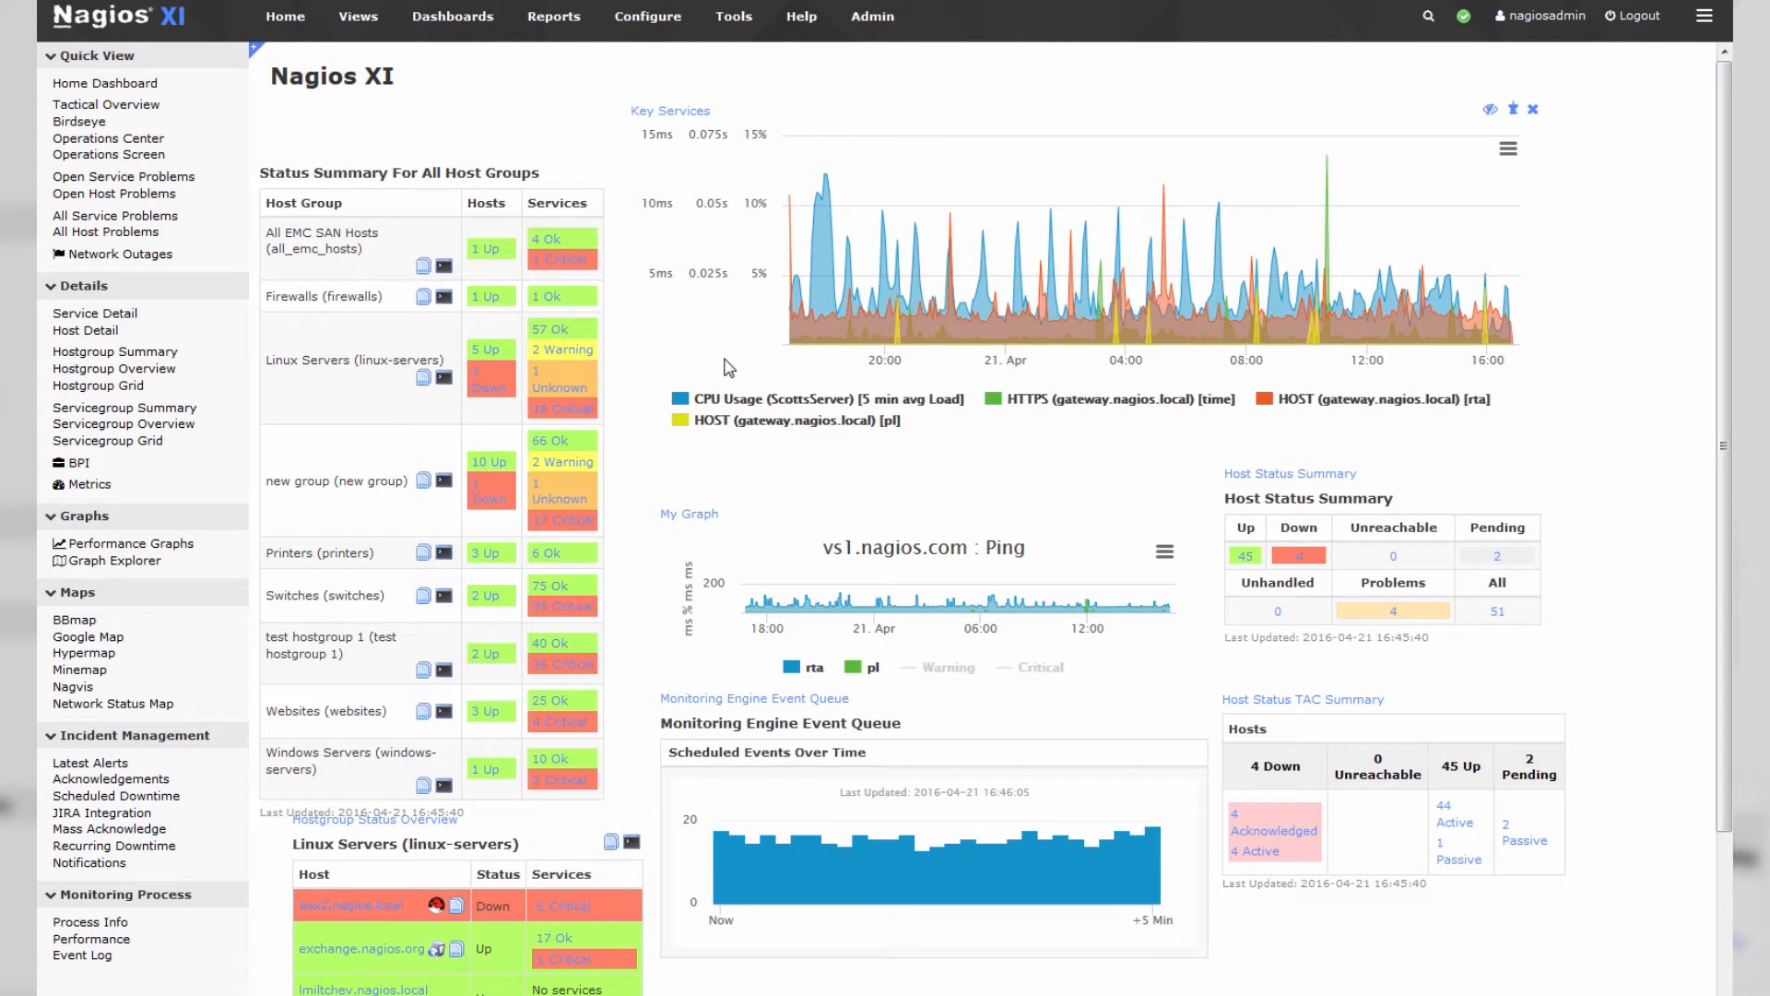
{"action": "mouse_move", "coordinate": [679, 303]}
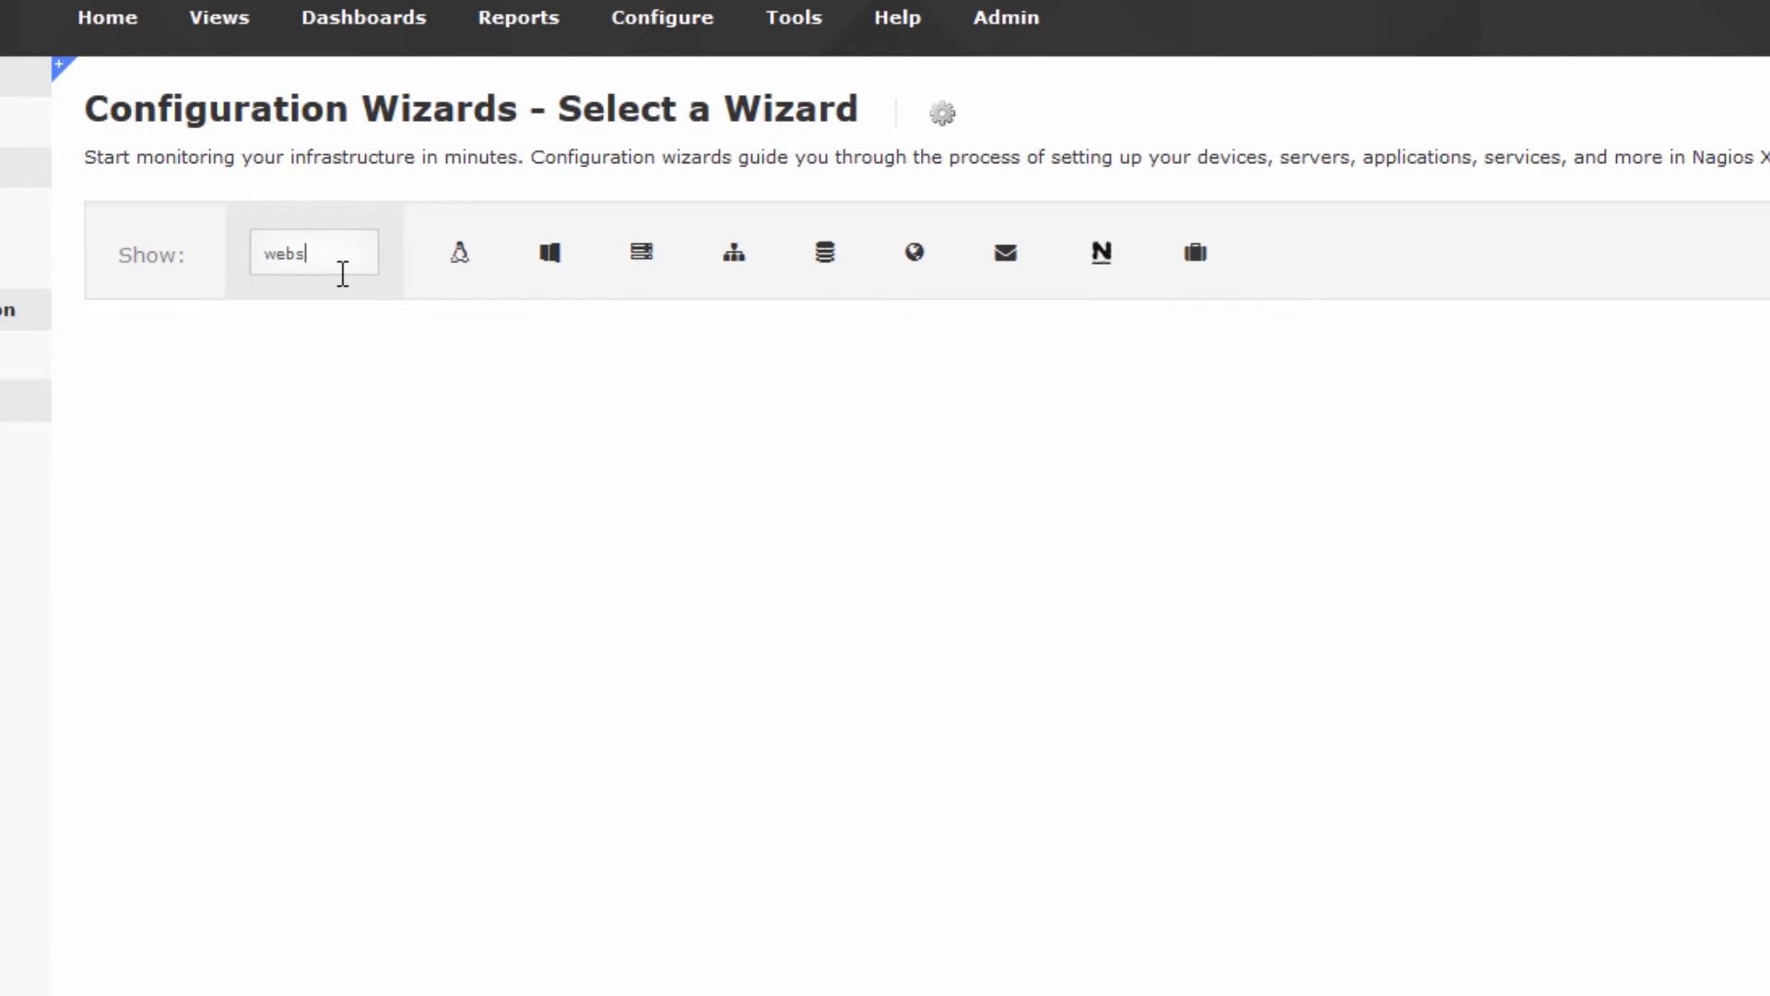
- Filter the configuration wizards by 'website'
{"action": "type", "text": "ite"}
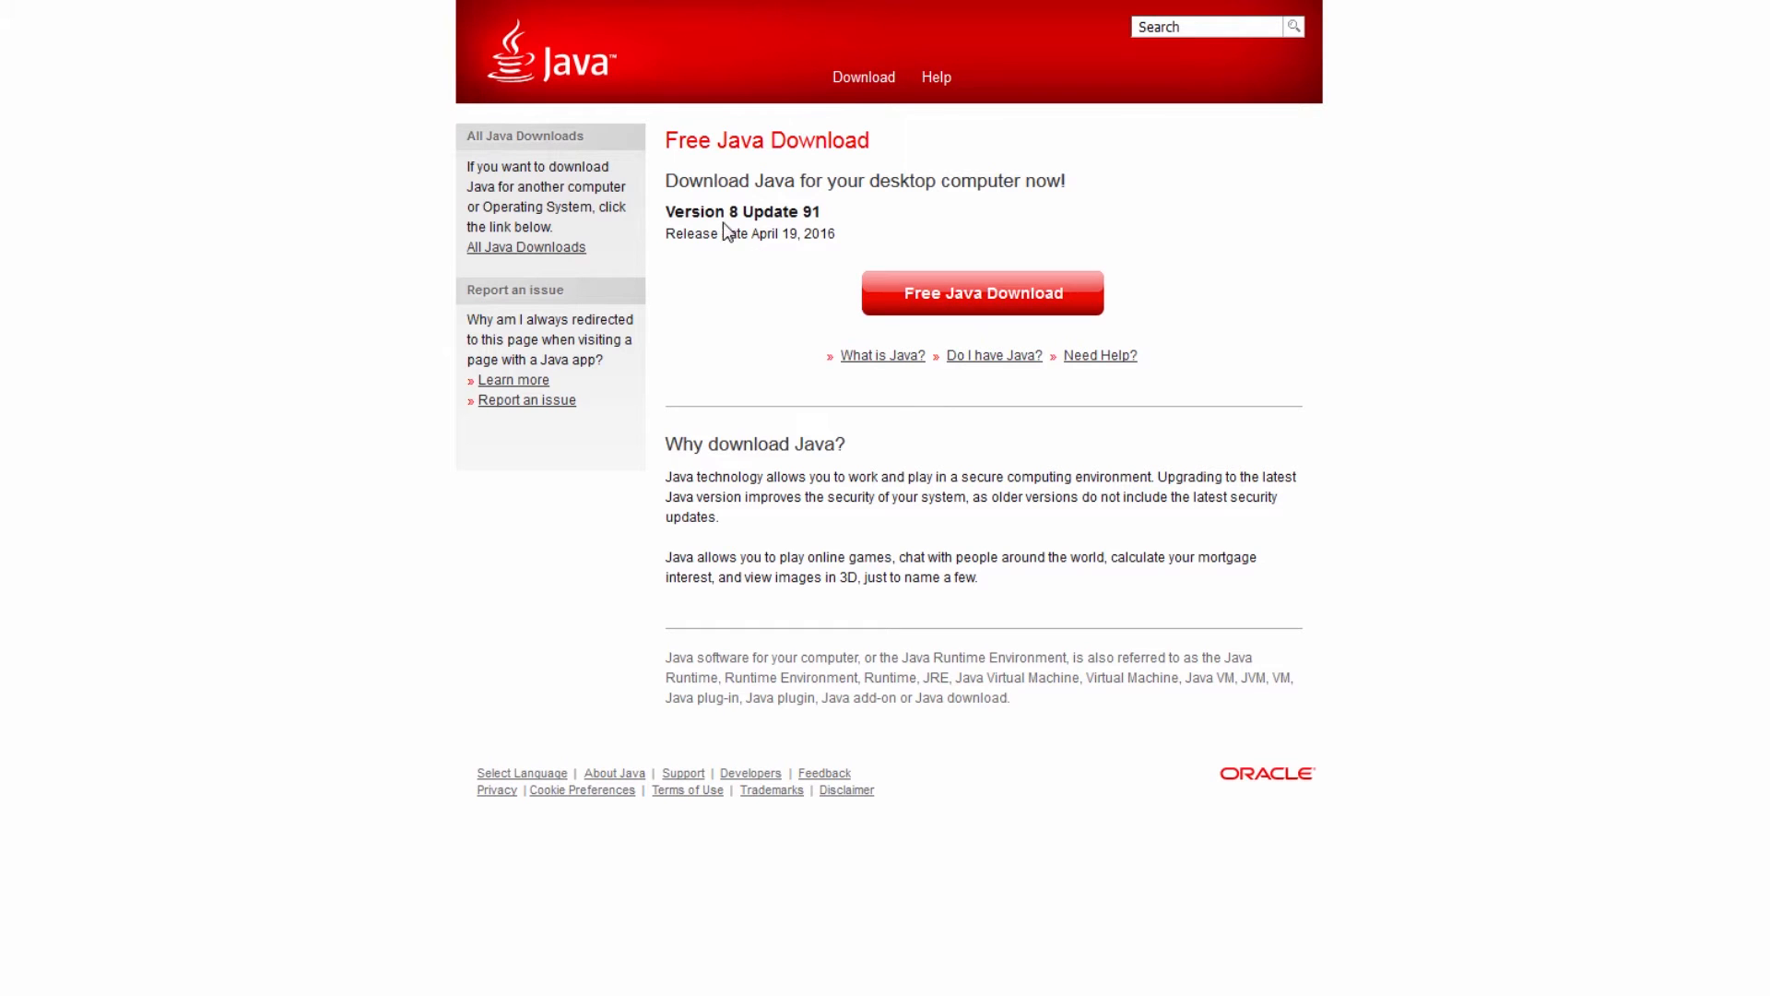
- Select the 'Version 8 Update 91' text on the Java download page
{"action": "double_click", "coordinate": [741, 212]}
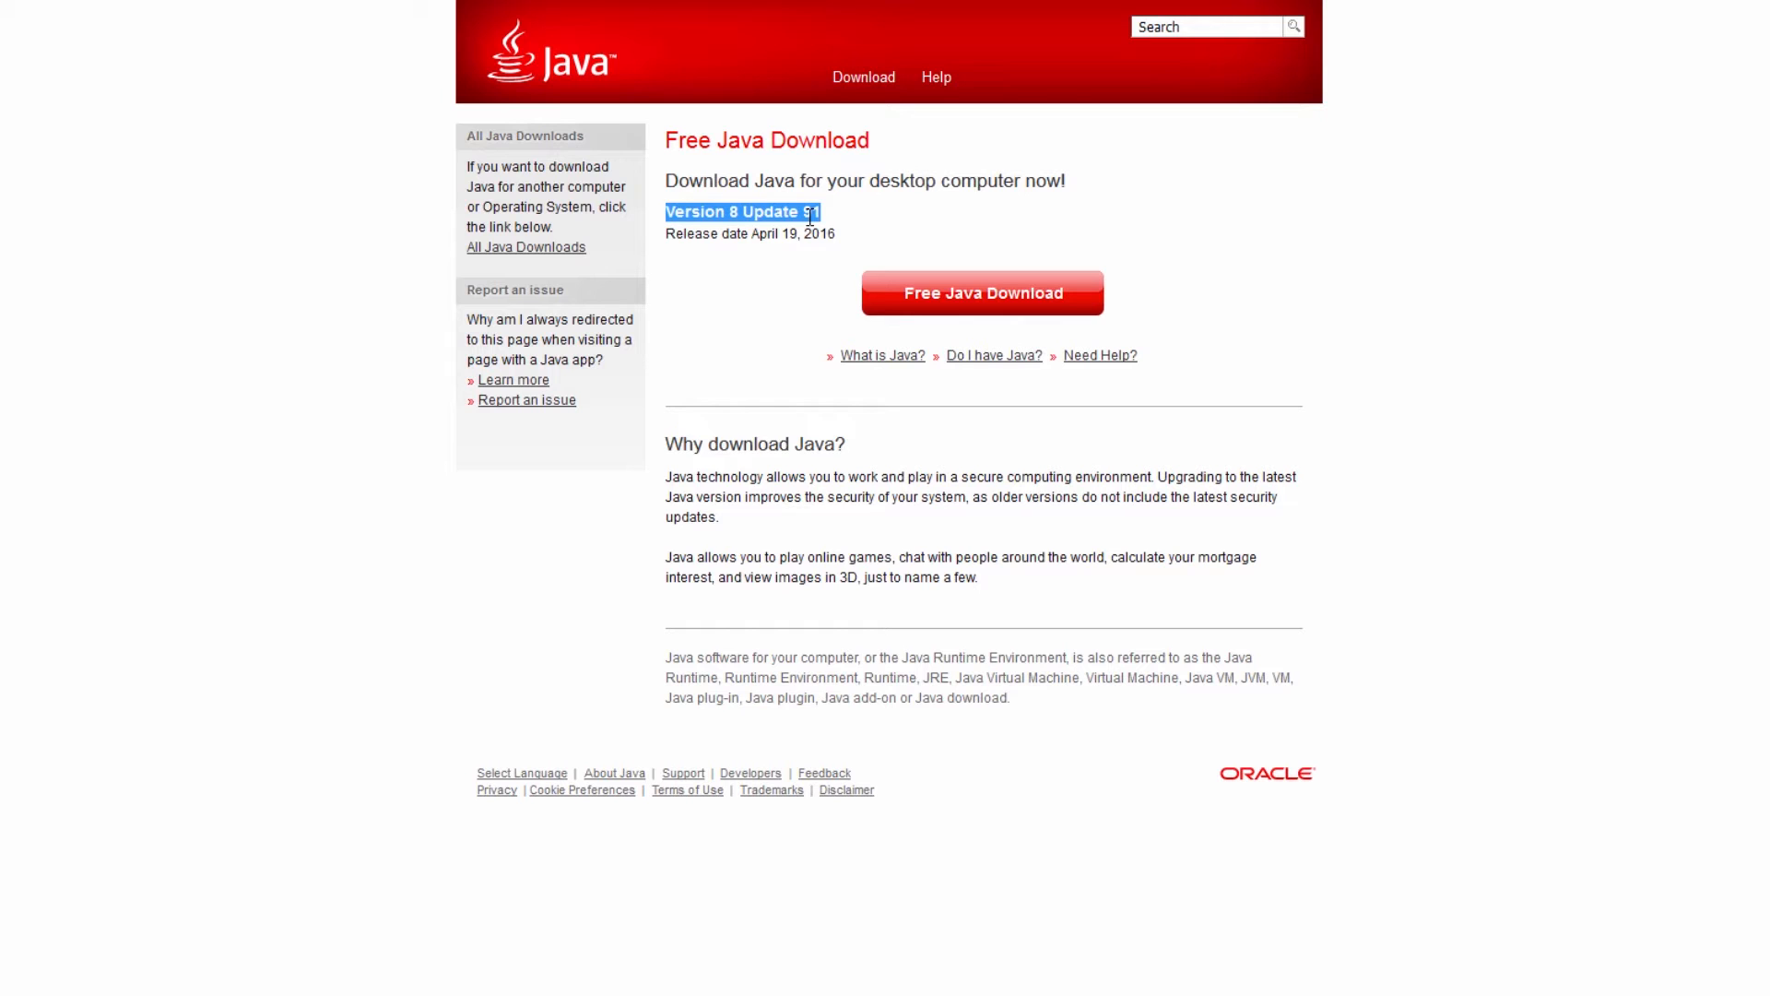
{"action": "mouse_move", "coordinate": [822, 175]}
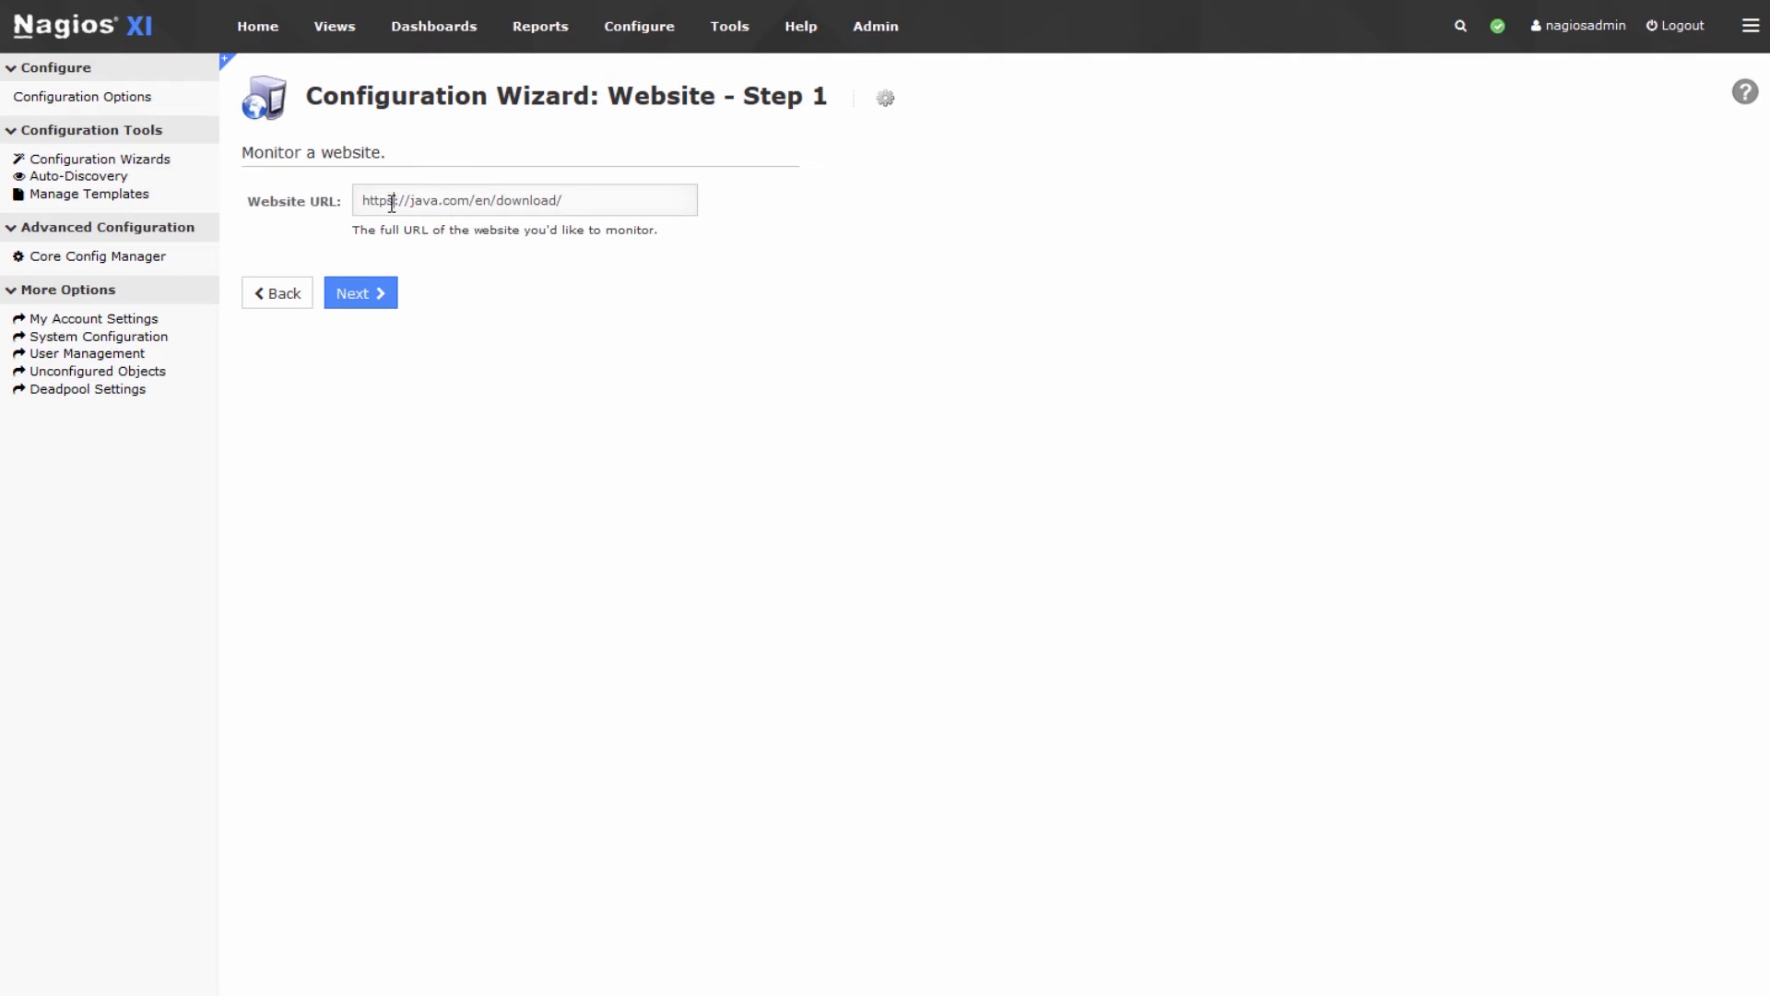
{"action": "left_click", "coordinate": [358, 292]}
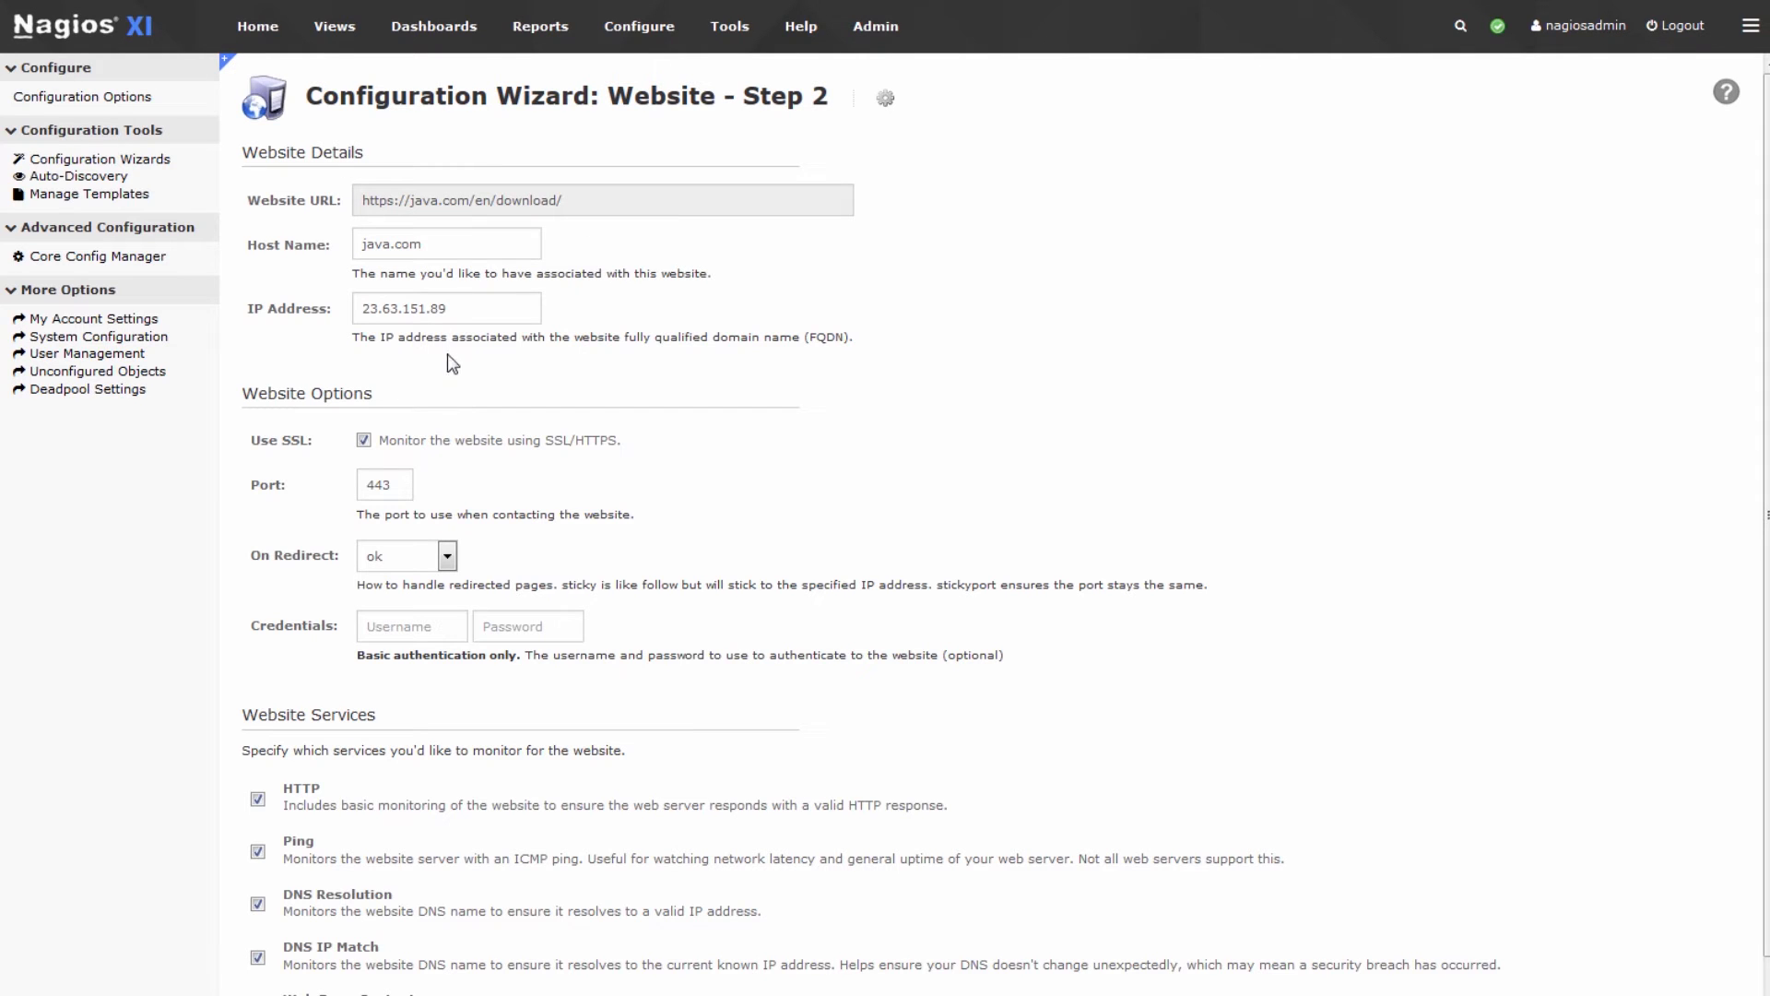
{"action": "mouse_move", "coordinate": [423, 509]}
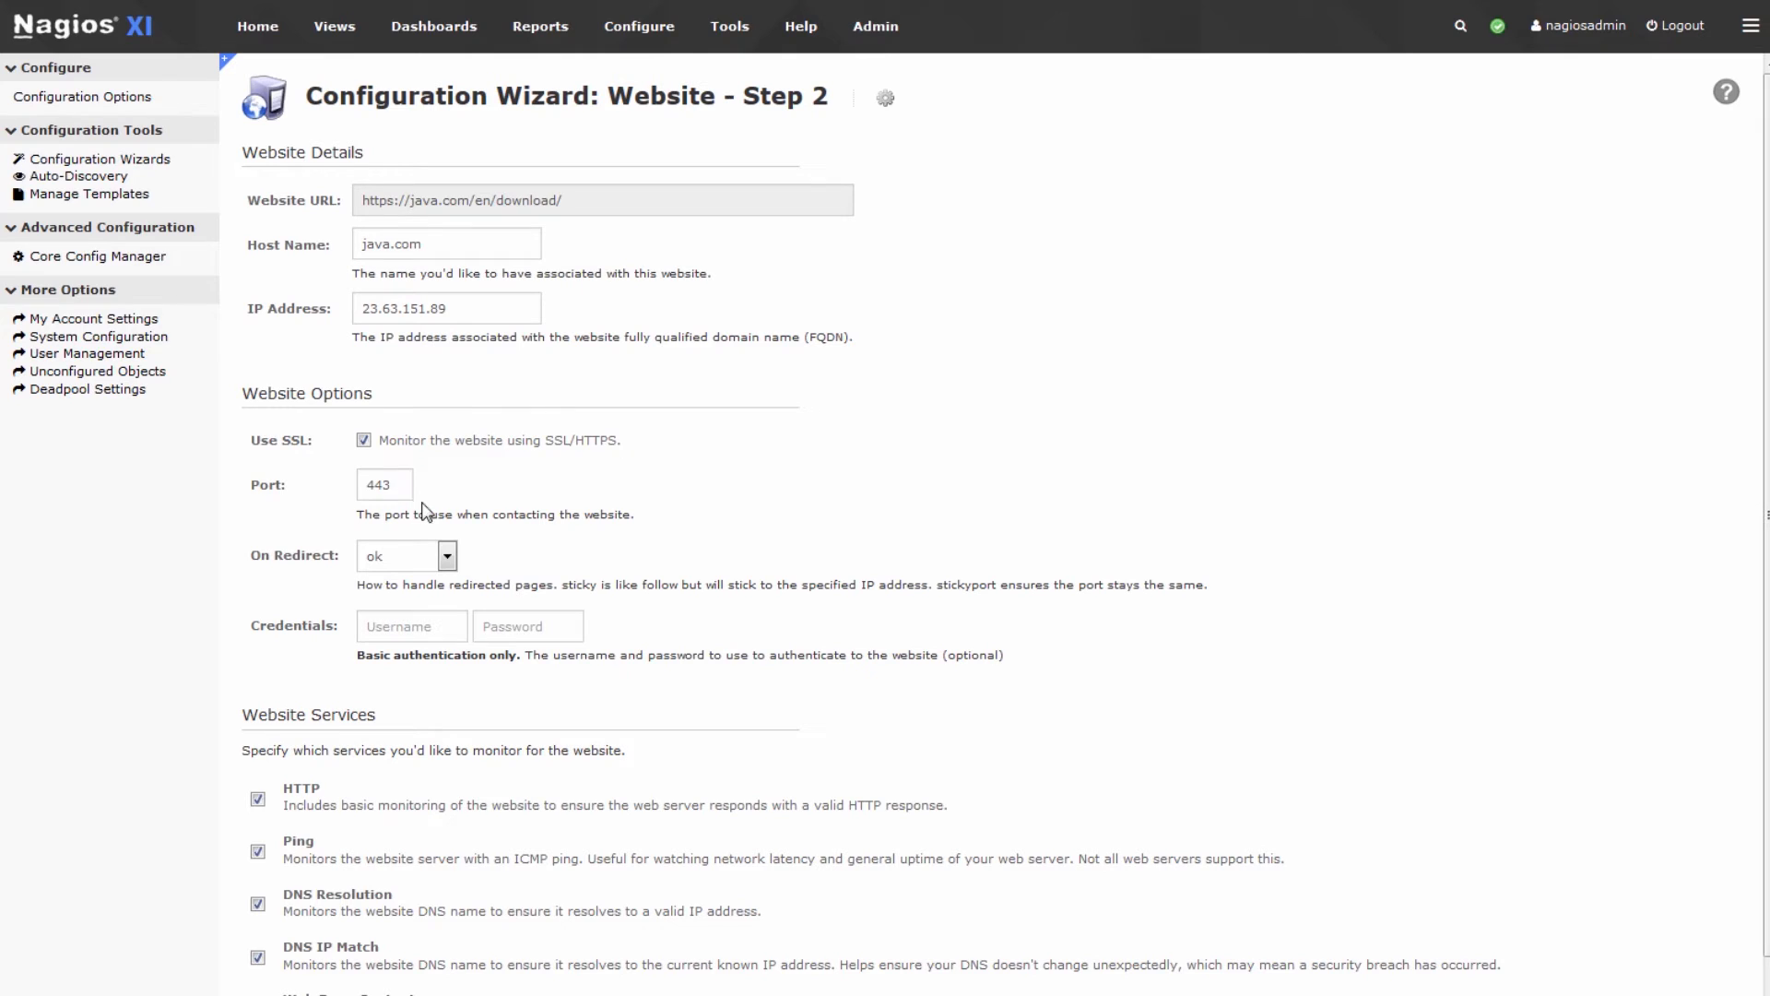
{"action": "triple_click", "coordinate": [383, 483]}
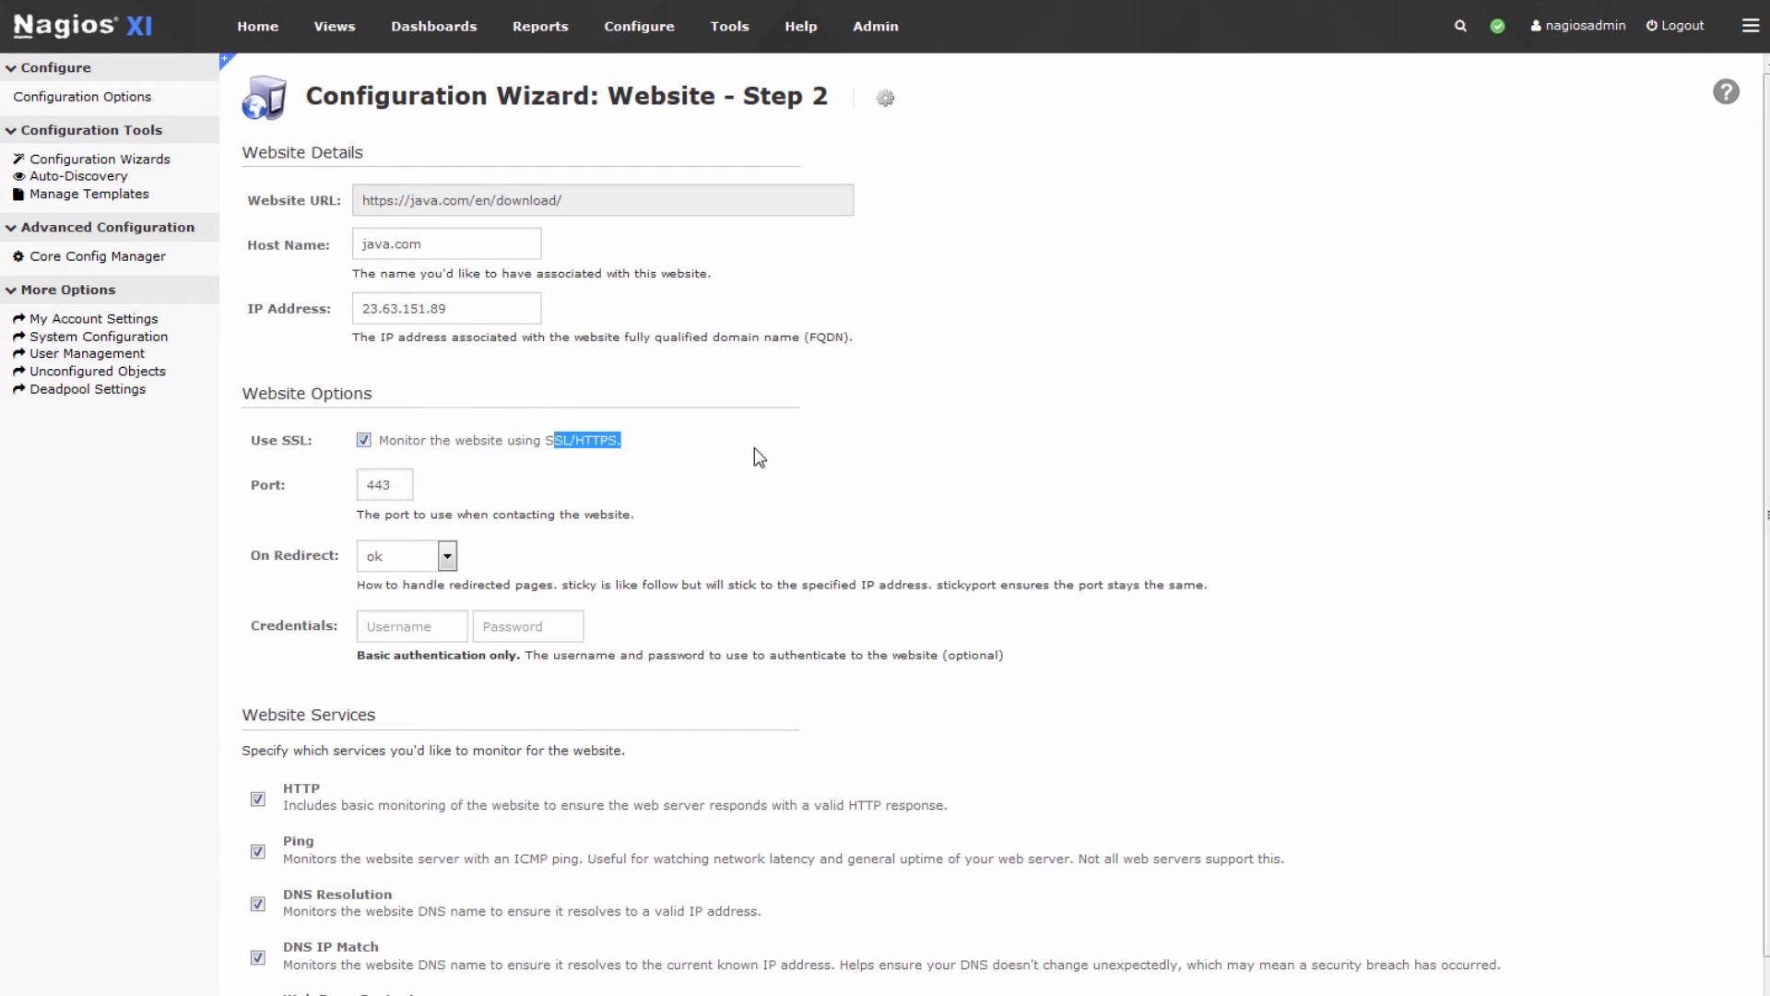
- Disable the default service checks, including basic HTTP
{"action": "scroll", "scroll_direction": "down", "scroll_amount": 3}
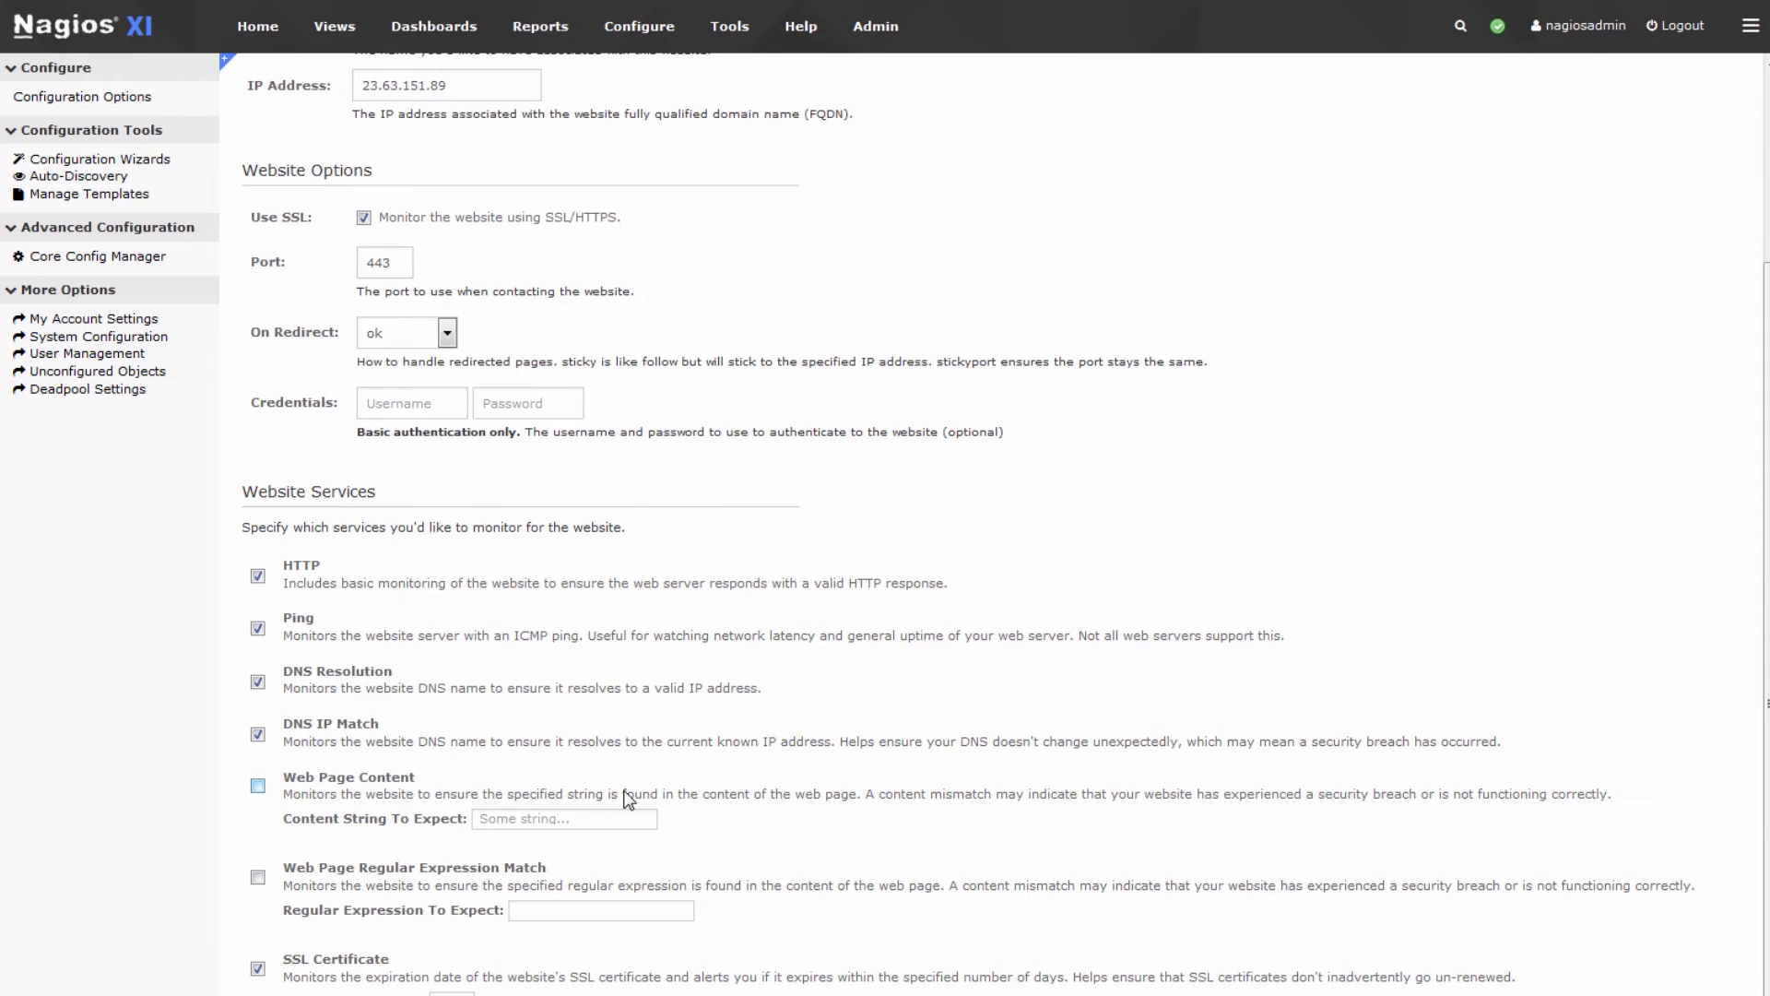
{"action": "left_click", "coordinate": [257, 967]}
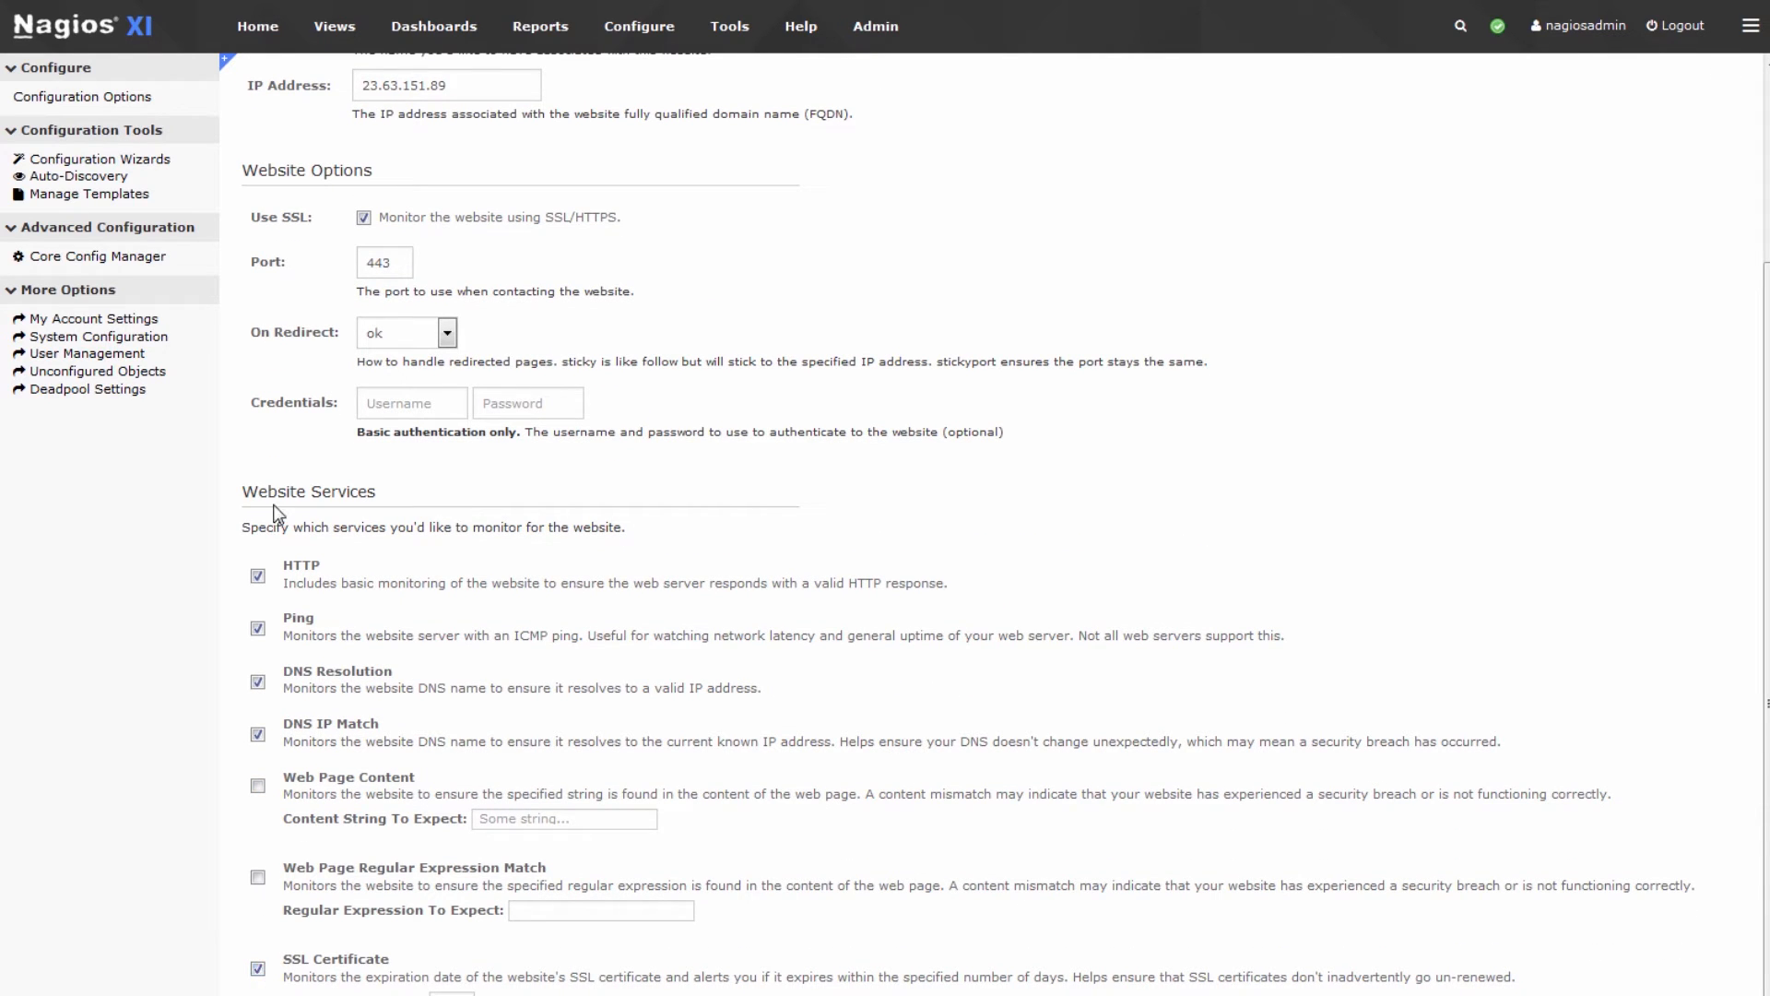
{"action": "mouse_move", "coordinate": [257, 944]}
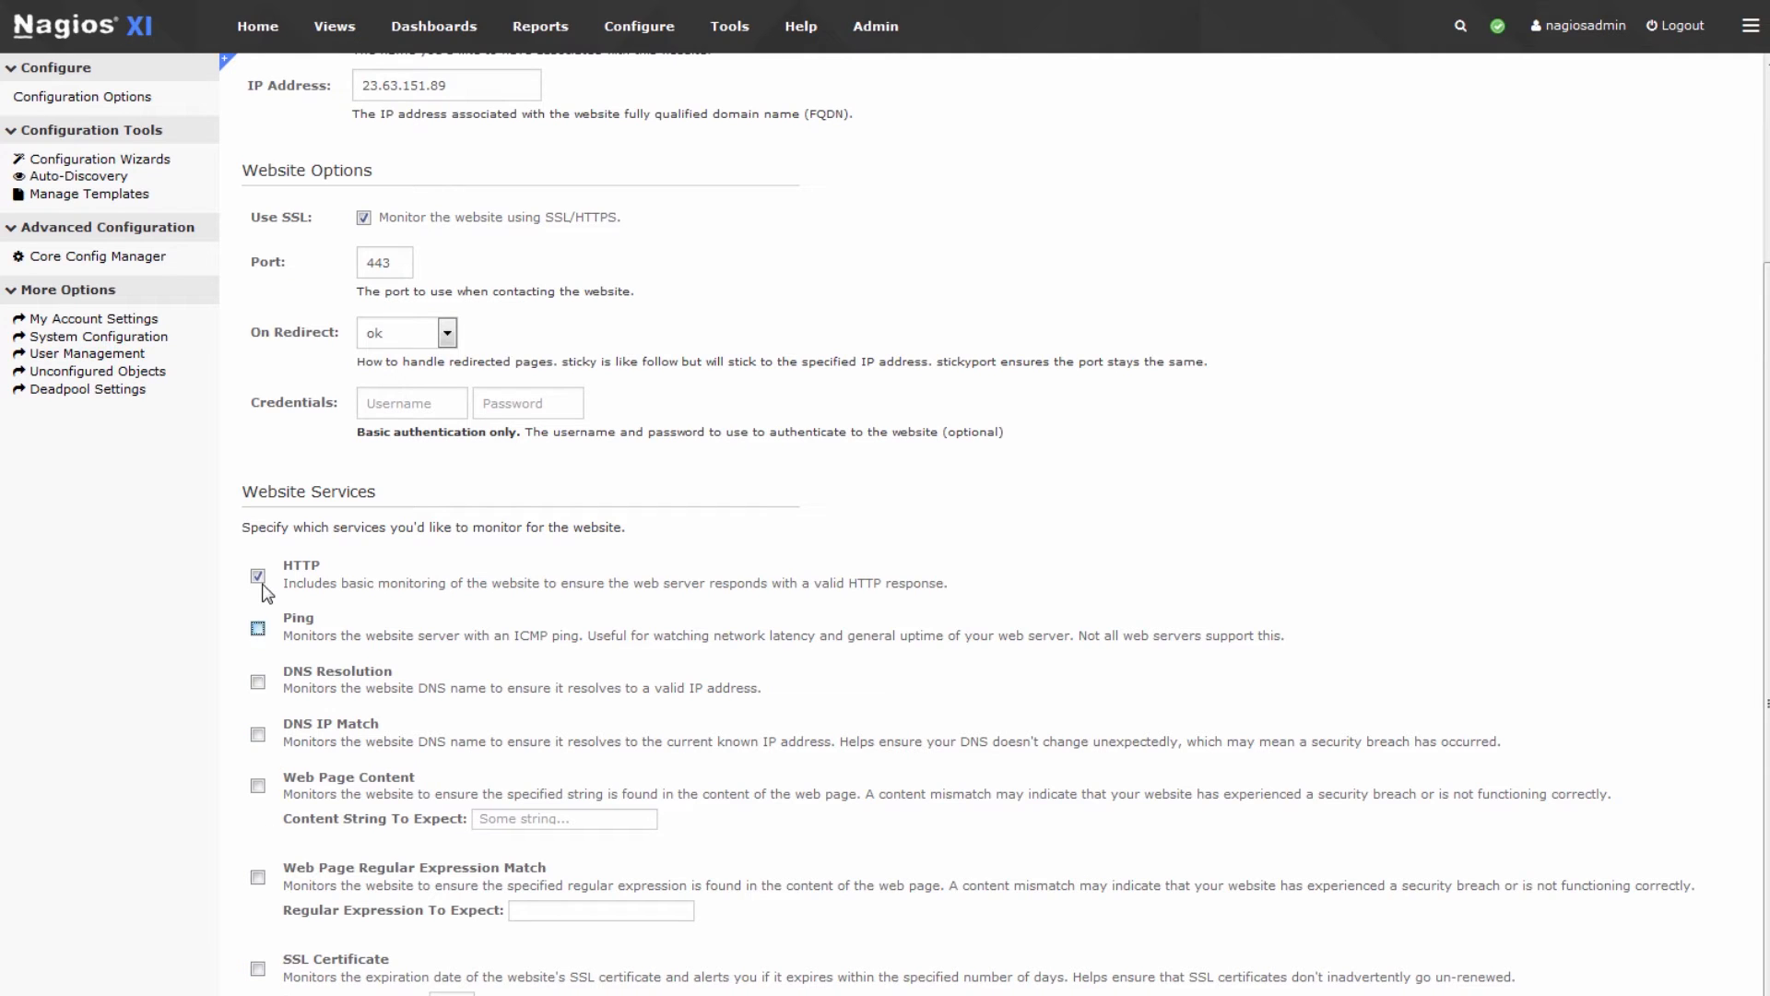
{"action": "left_click", "coordinate": [257, 575]}
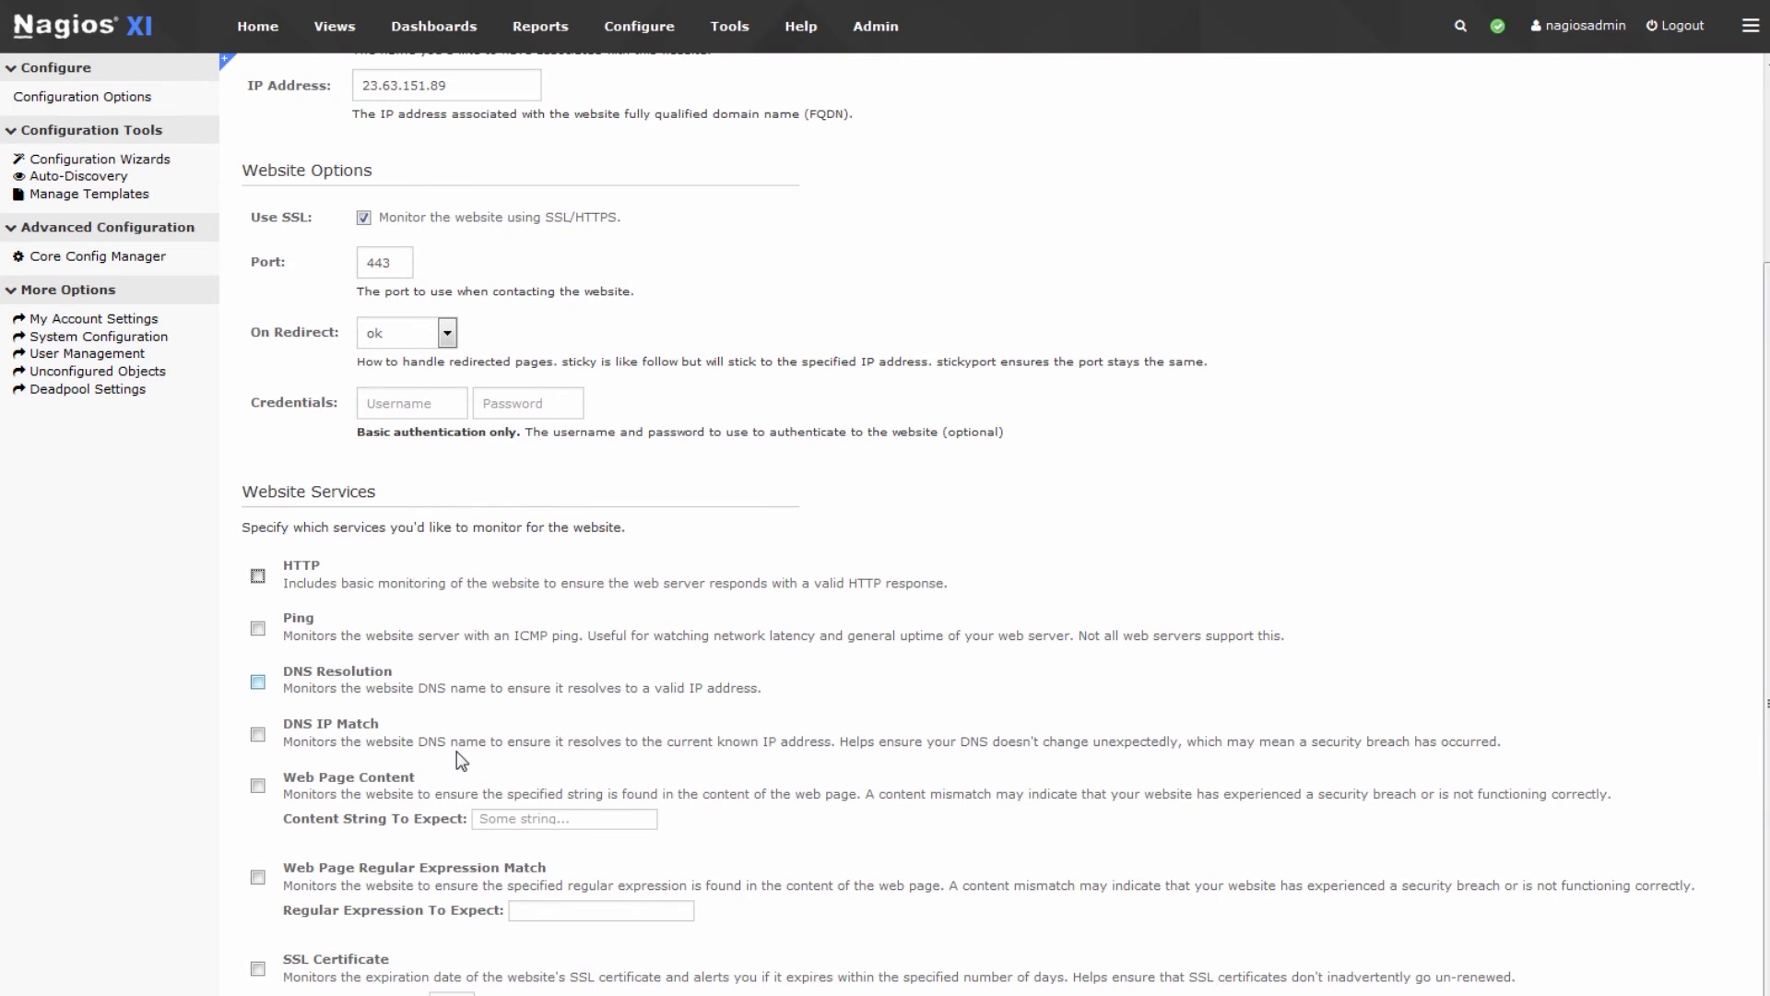
- Enable Web Page Content expecting 'Version 8 Update 91' and continue to Monitoring Settings
{"action": "scroll", "scroll_direction": "down", "scroll_amount": 3}
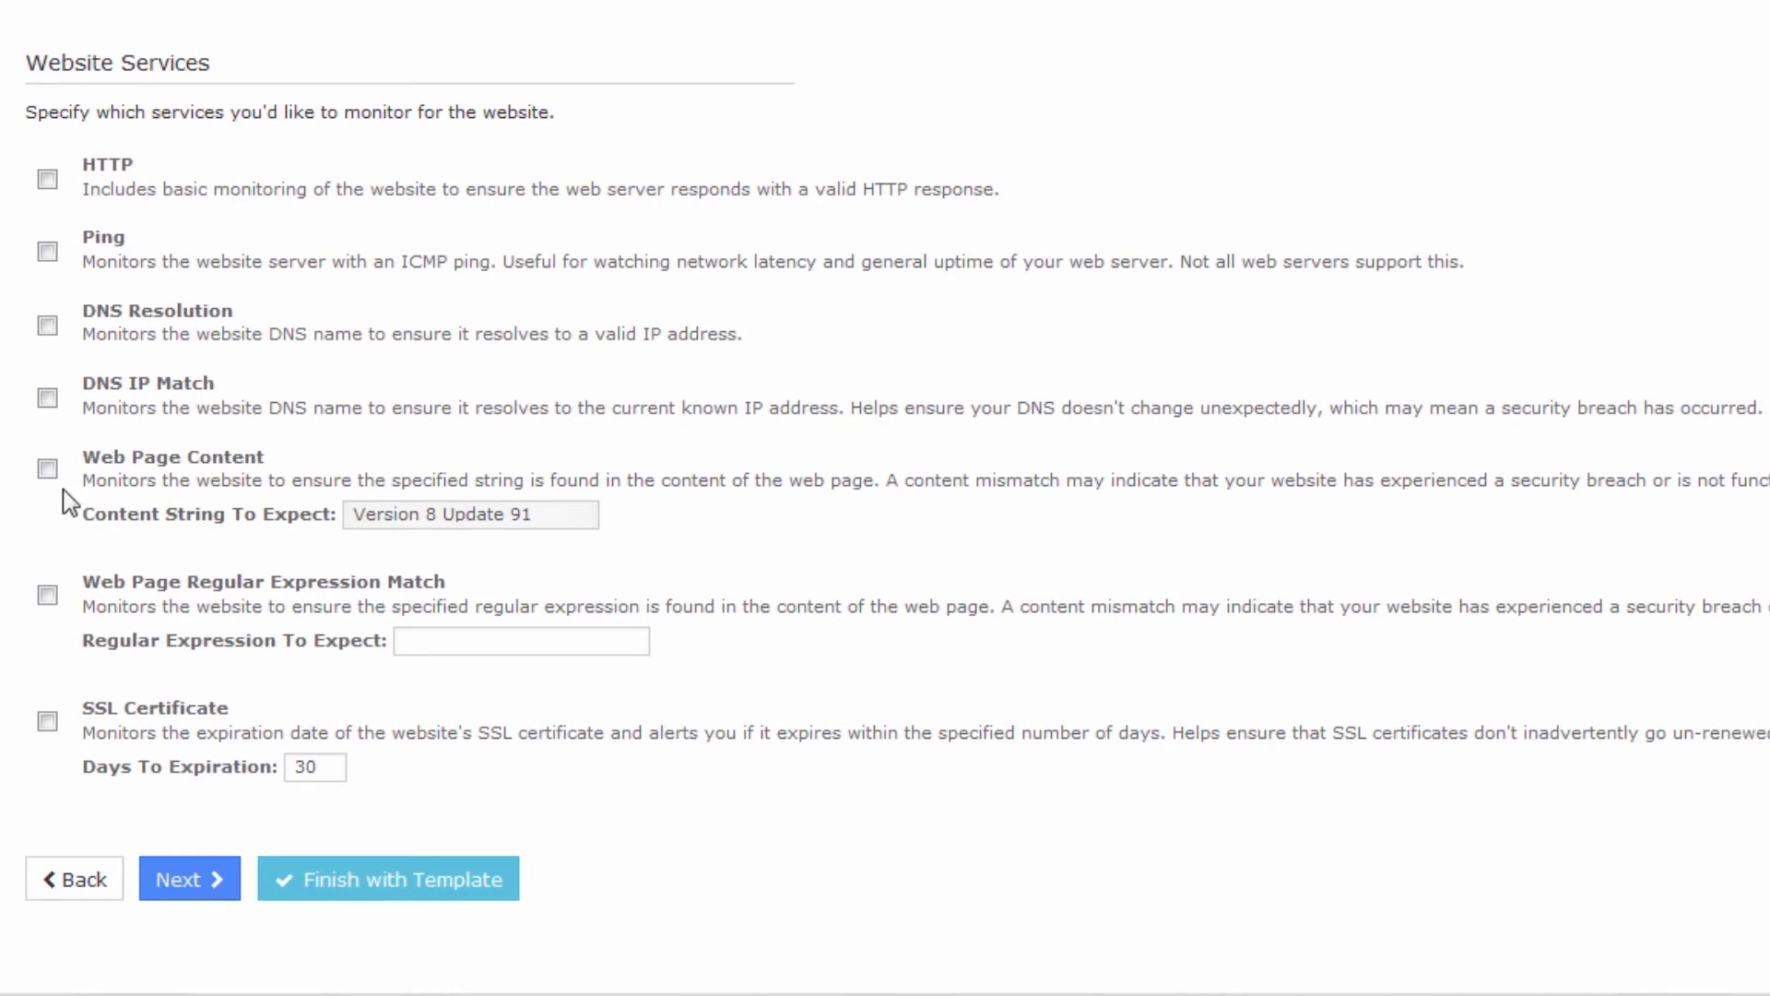
{"action": "left_click", "coordinate": [46, 469]}
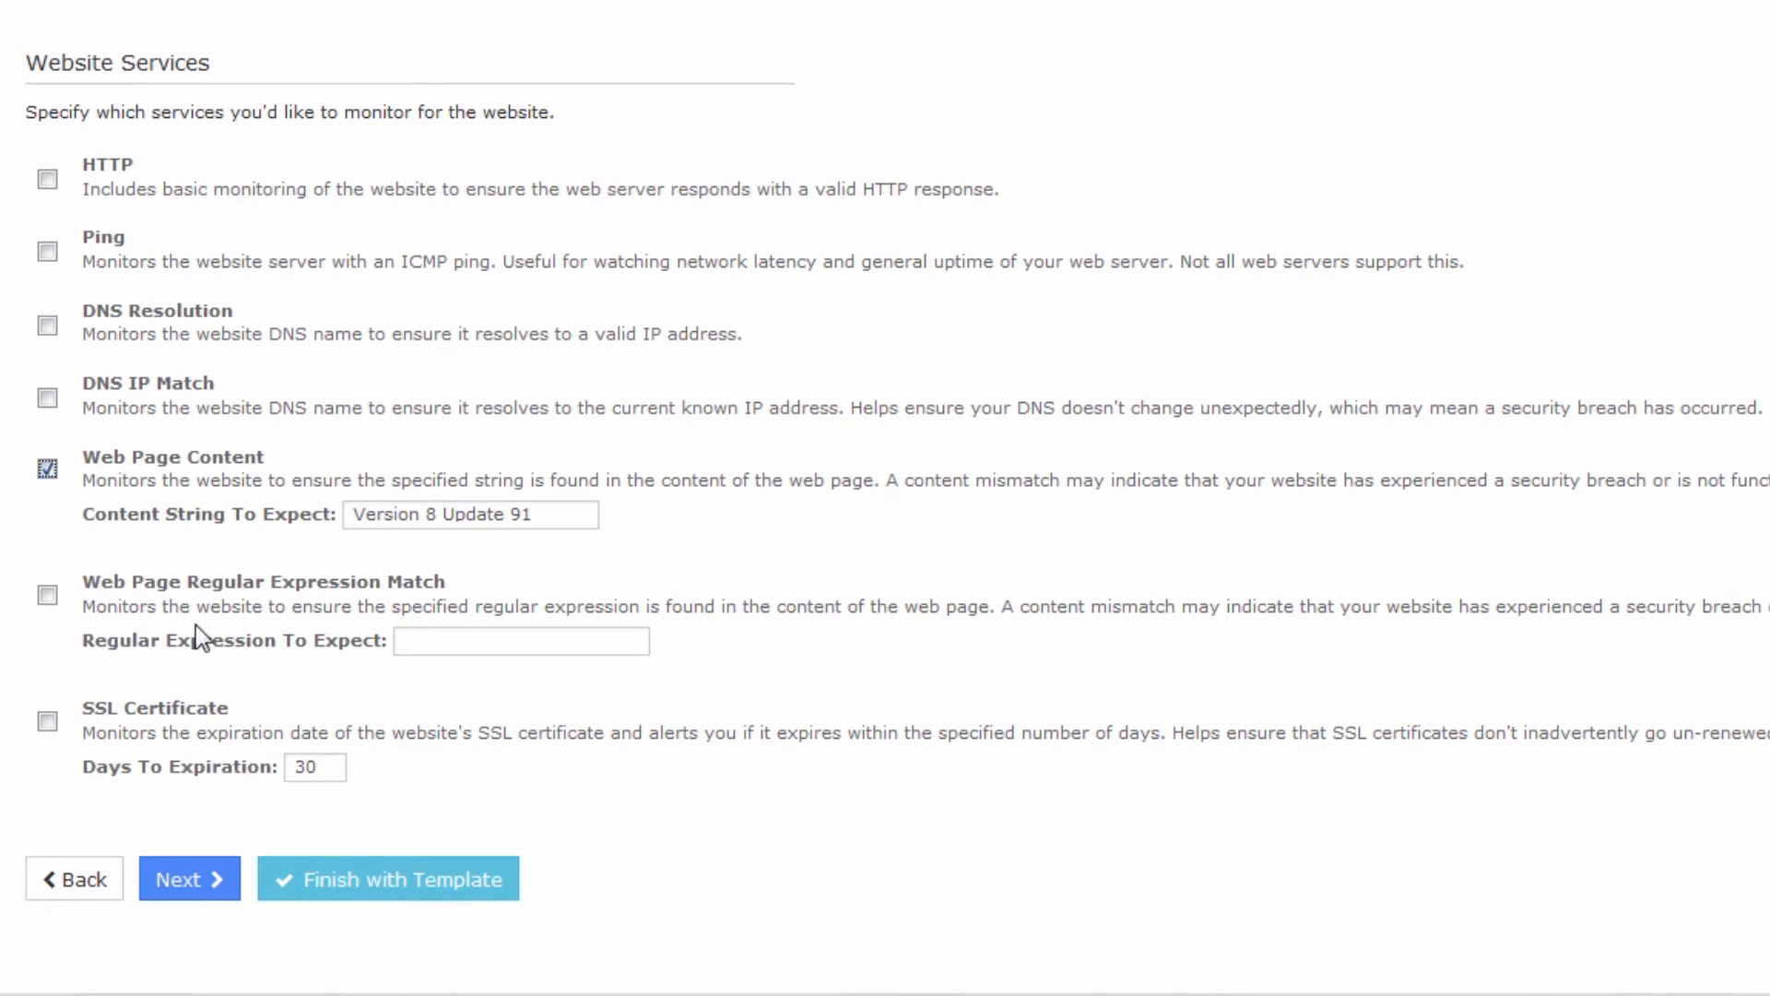
{"action": "left_click", "coordinate": [188, 879]}
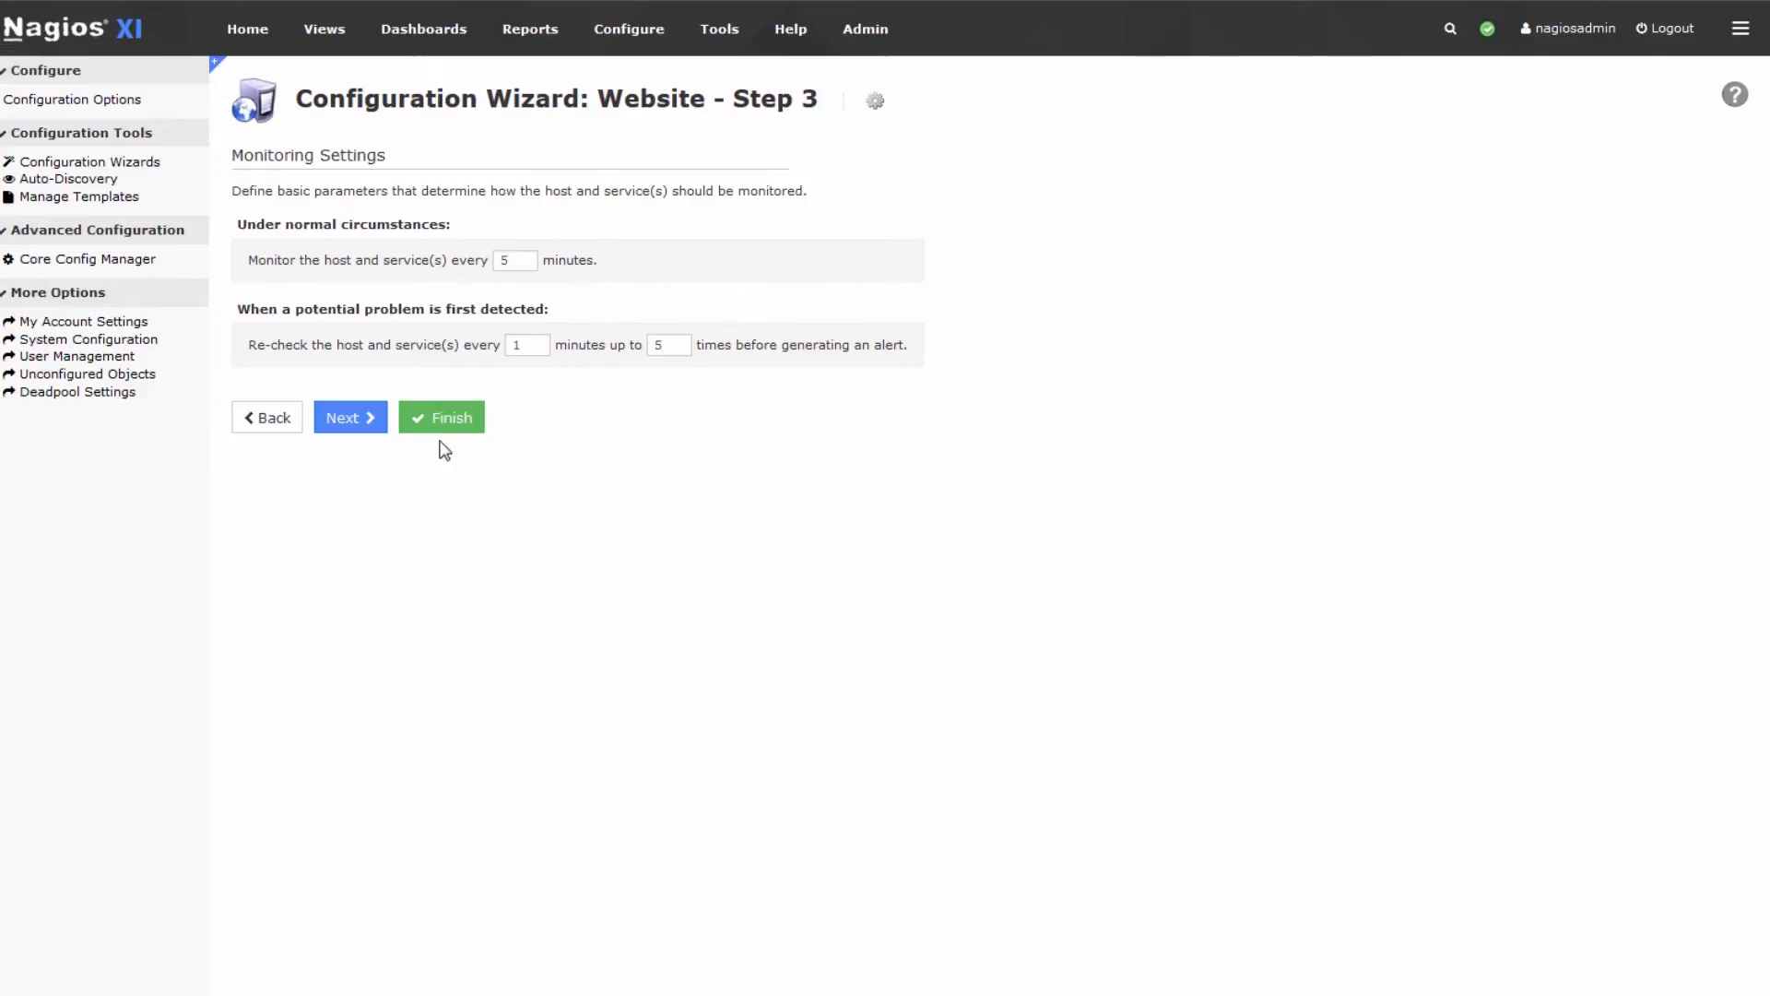
- Finish the wizard to apply the java.com monitoring configuration
{"action": "left_click", "coordinate": [441, 416]}
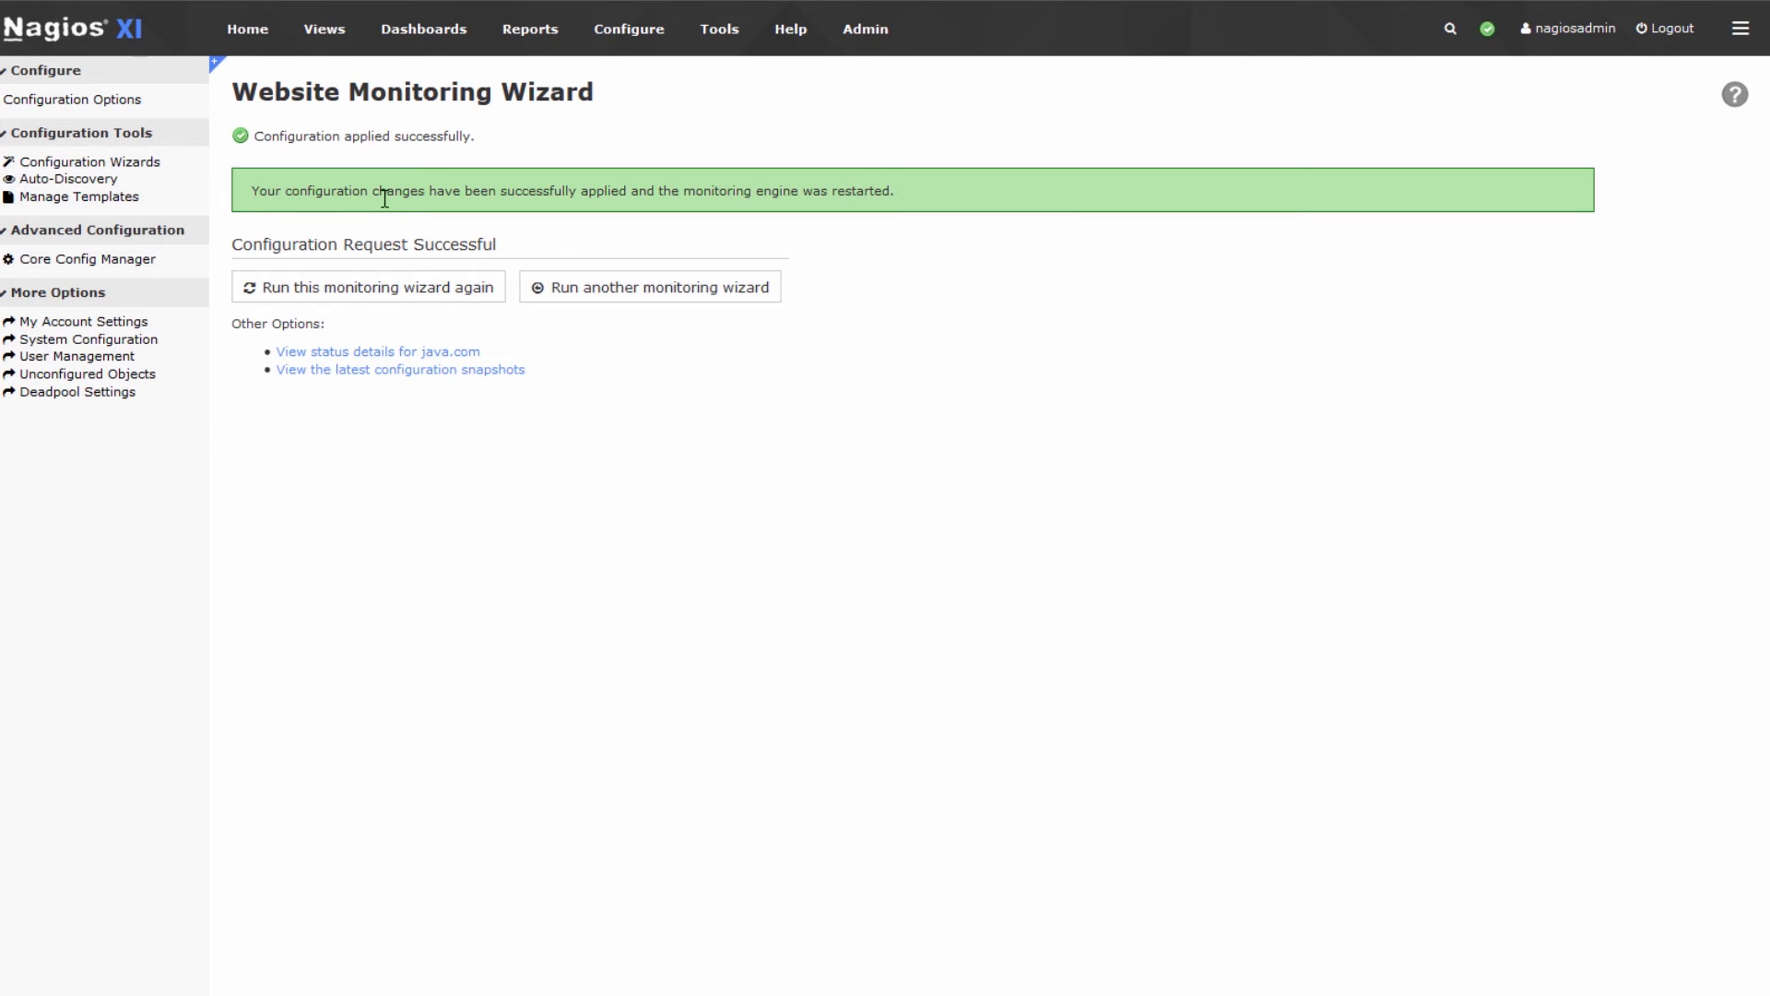
{"action": "mouse_move", "coordinate": [1439, 34]}
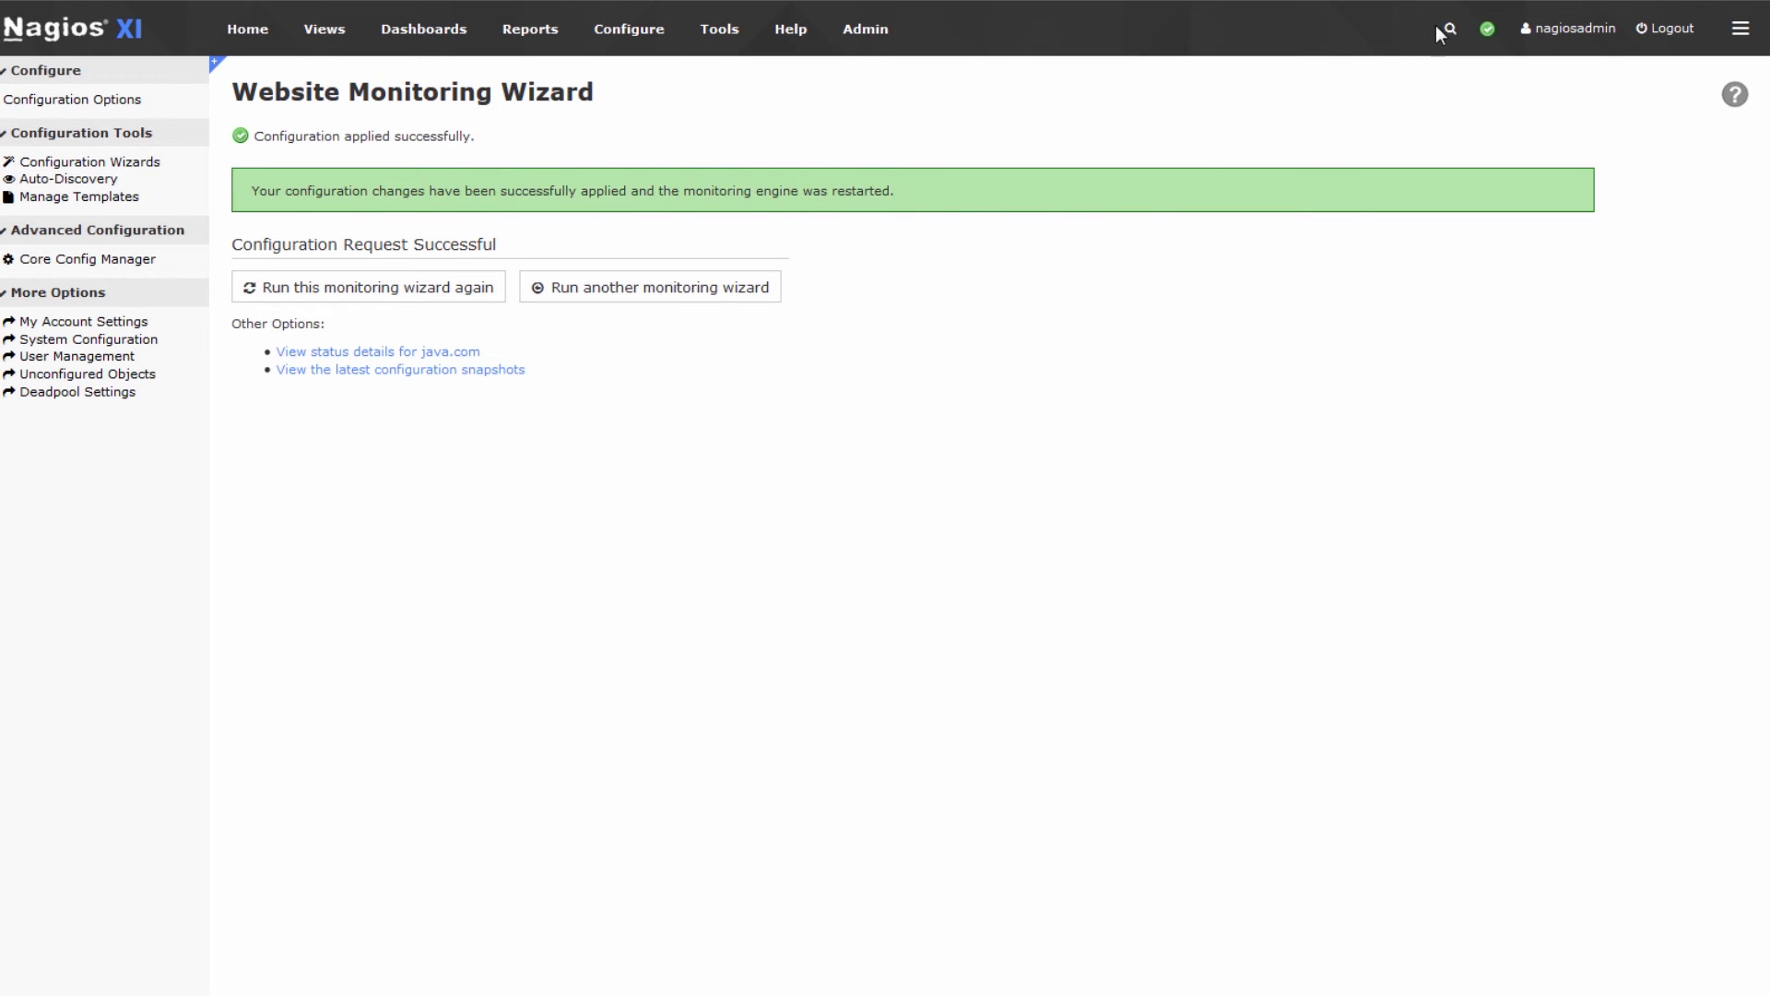
- Search for 'java' and view the Web Page Content service details
{"action": "type", "text": "java"}
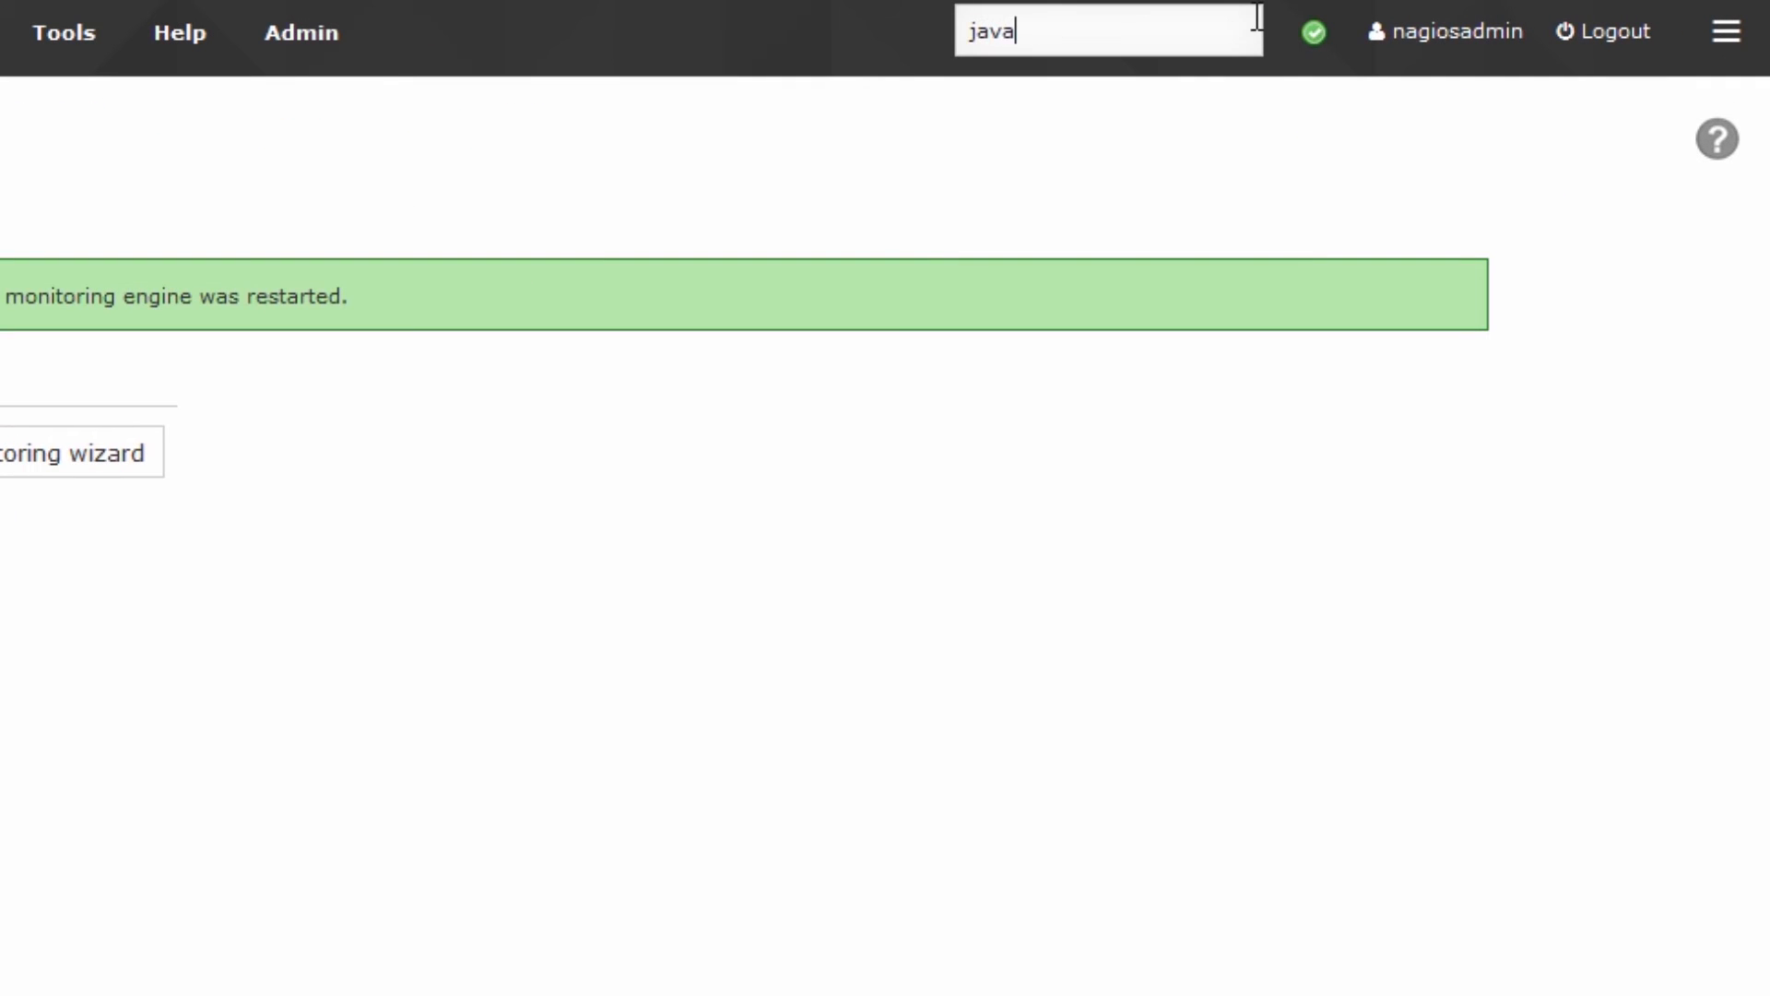
{"action": "key", "text": "Return"}
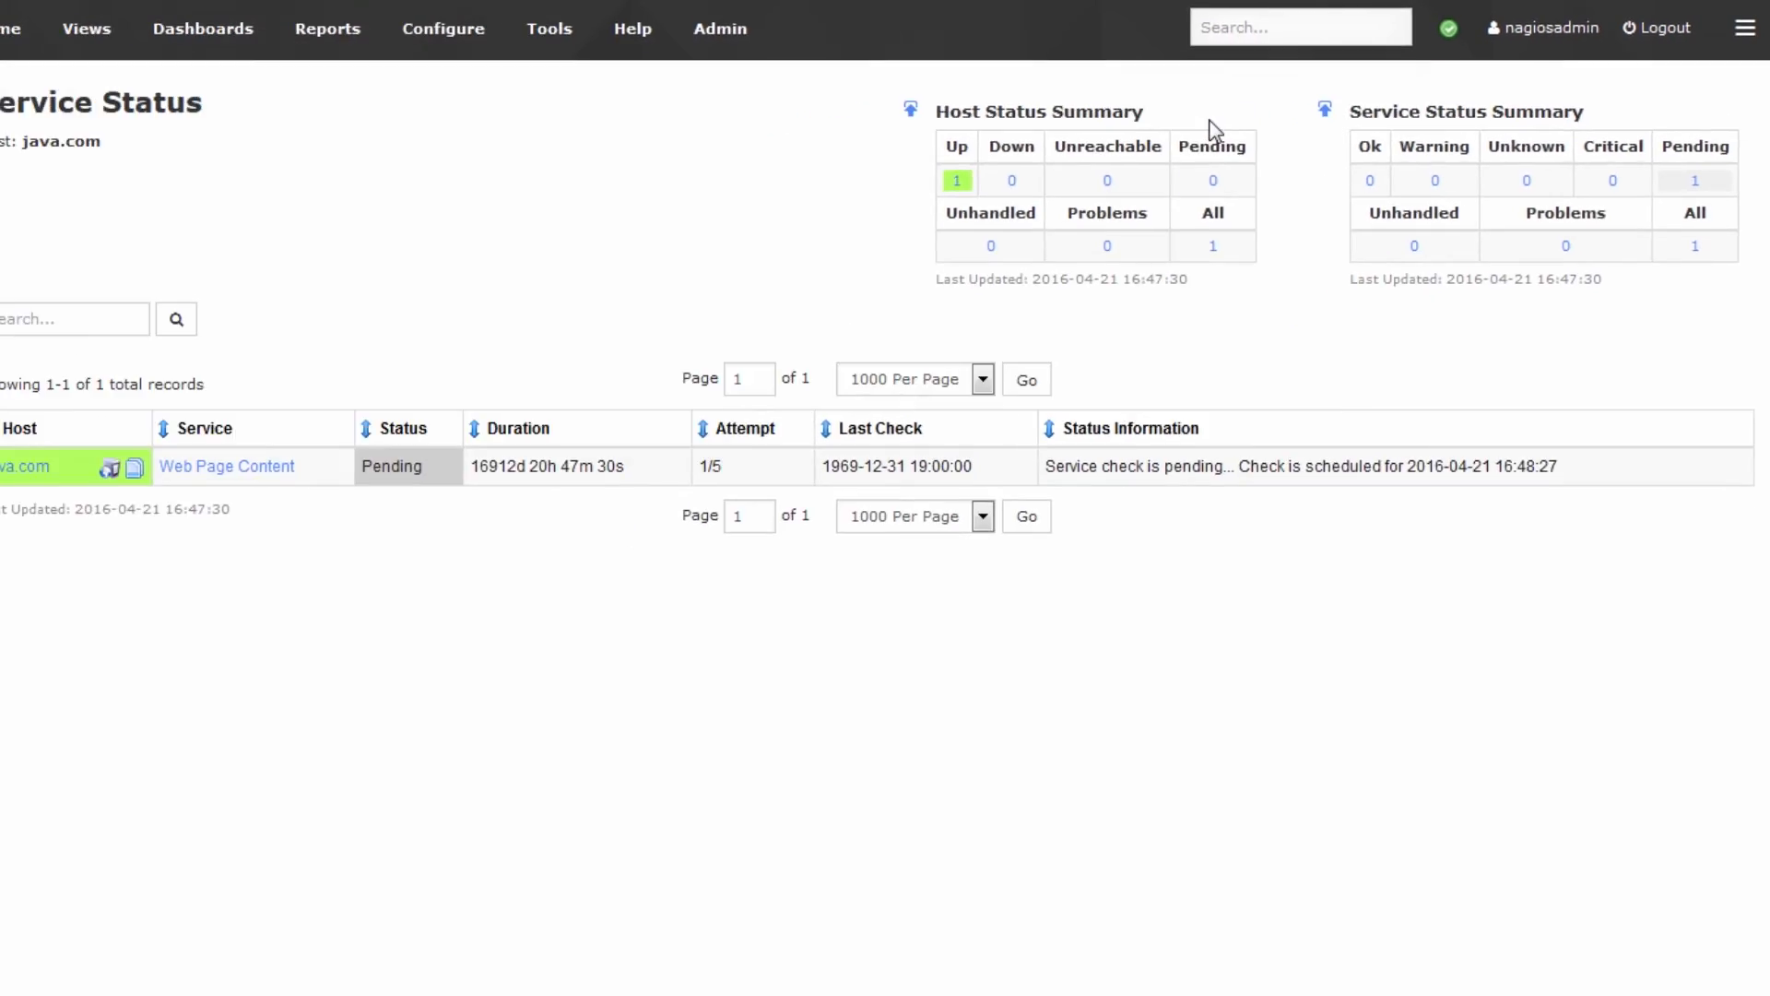
{"action": "left_click", "coordinate": [443, 28]}
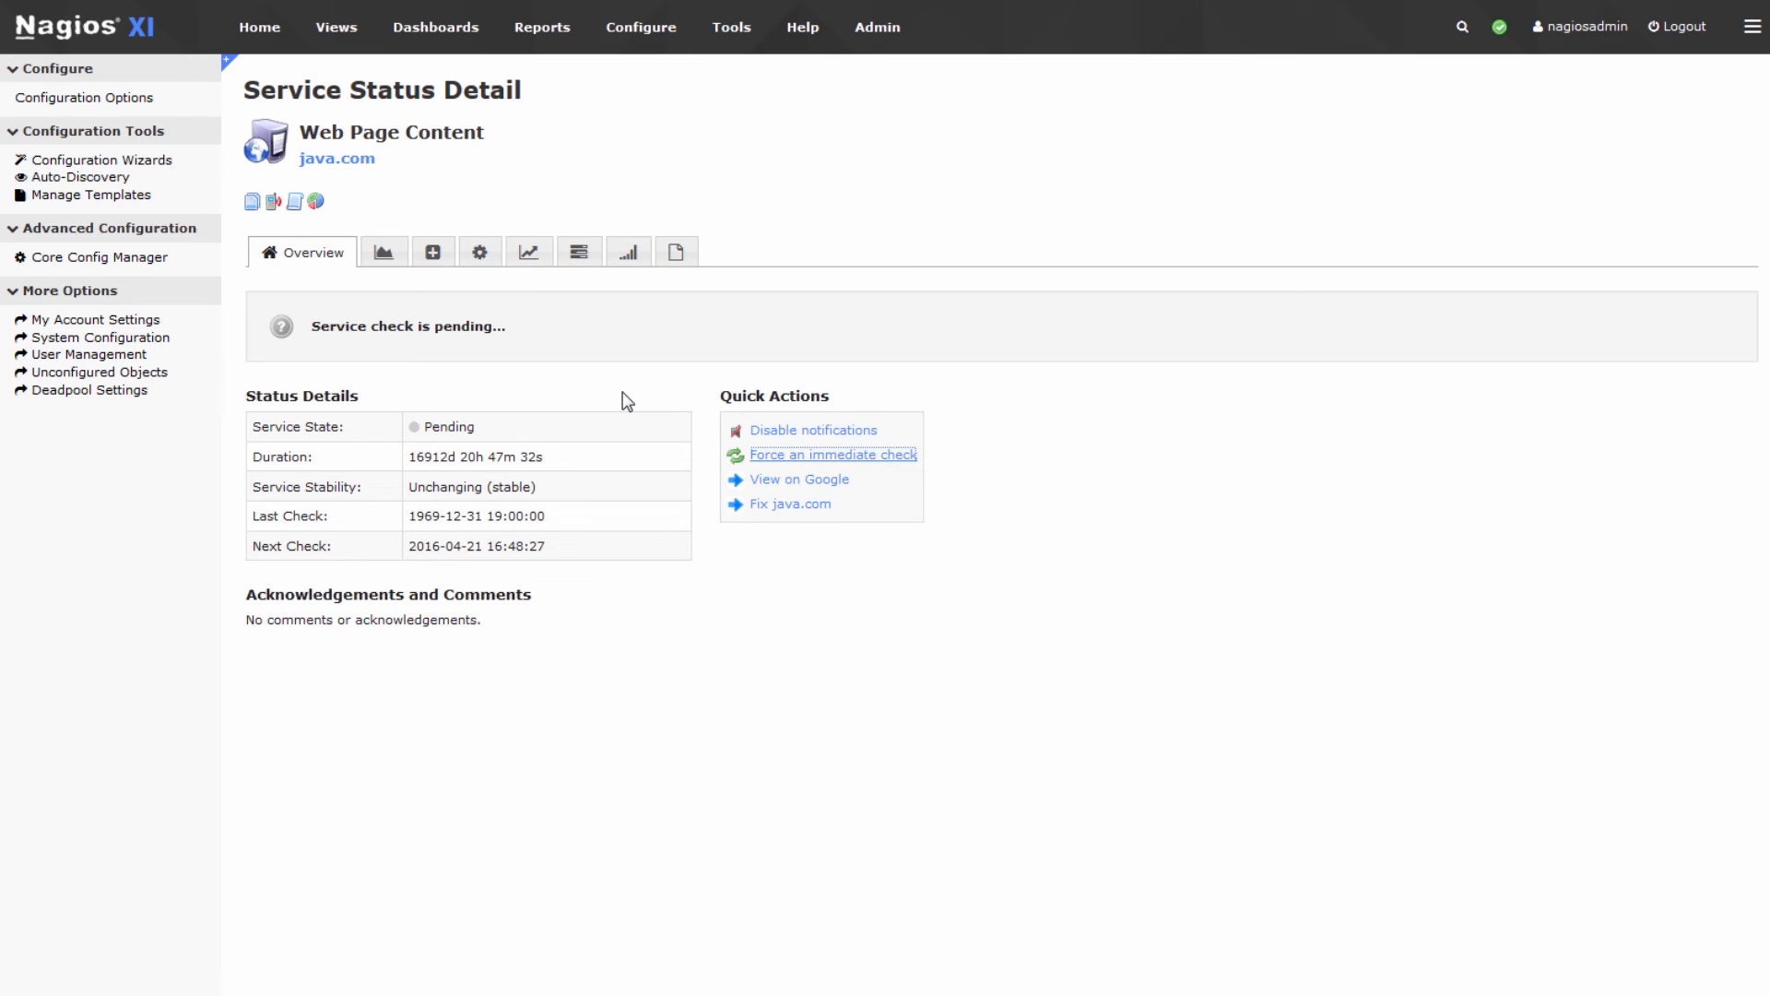
- Force an immediate check until OK with HTTP 200, then reopen the Java download page
{"action": "left_click", "coordinate": [831, 454]}
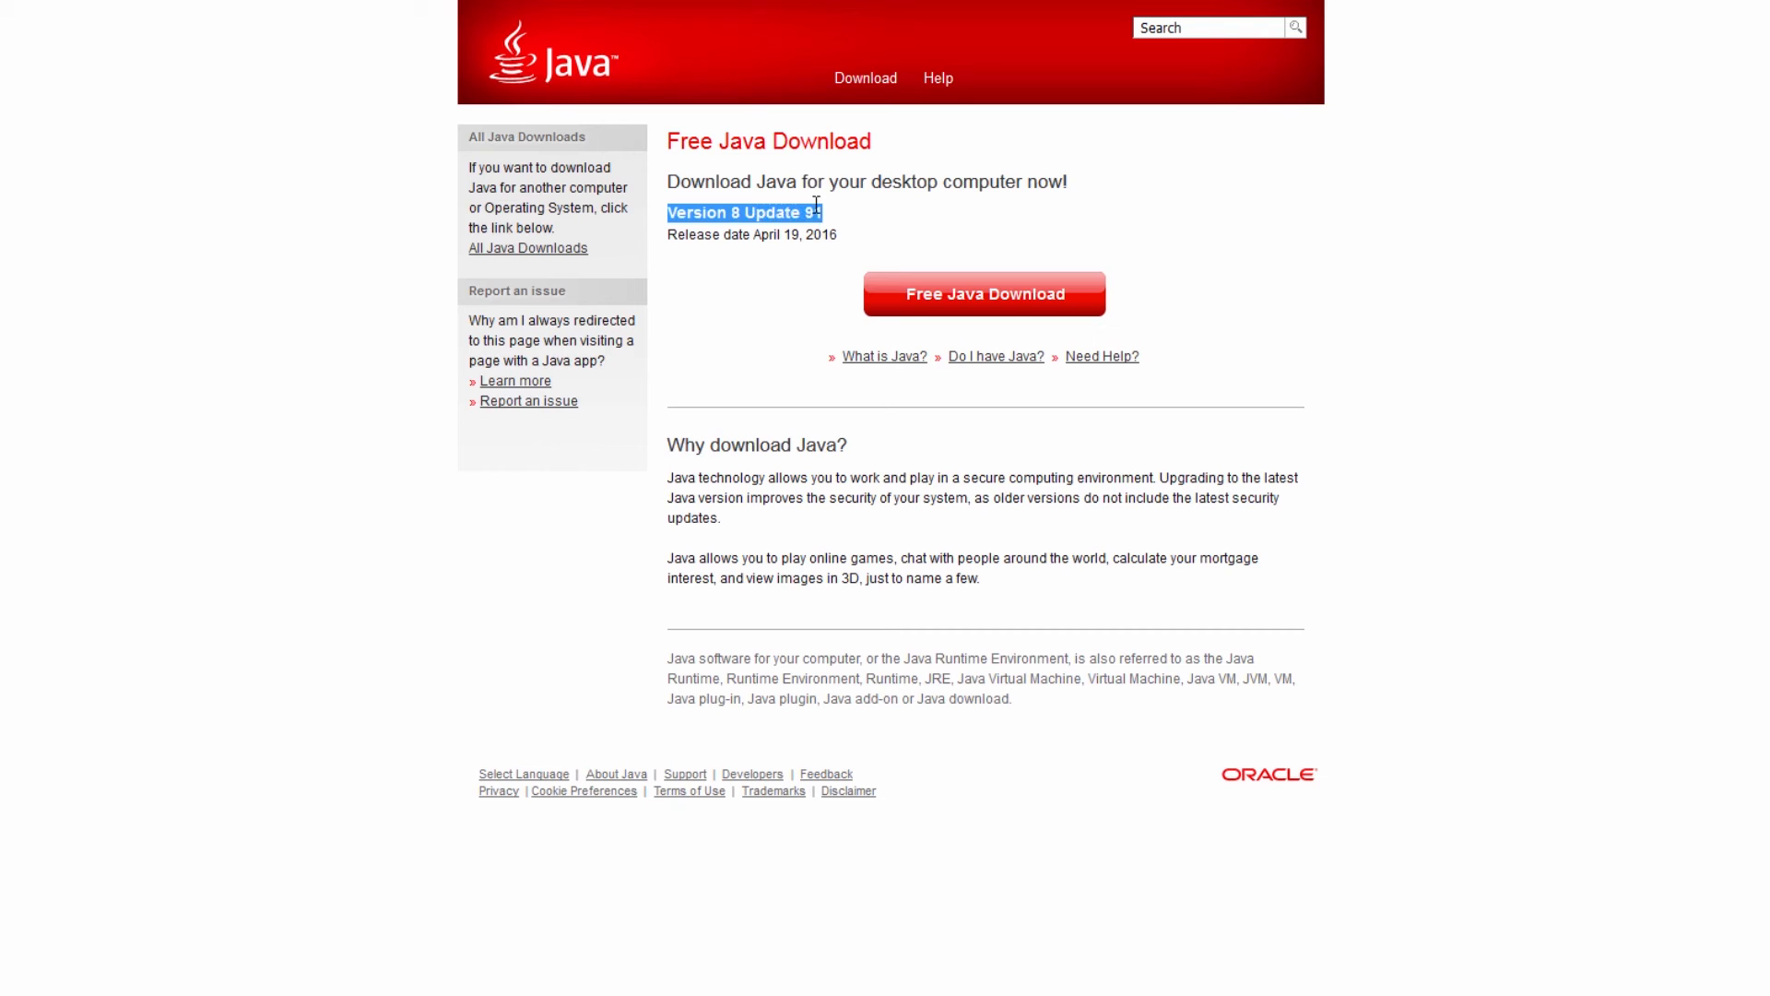
{"action": "mouse_move", "coordinate": [795, 271]}
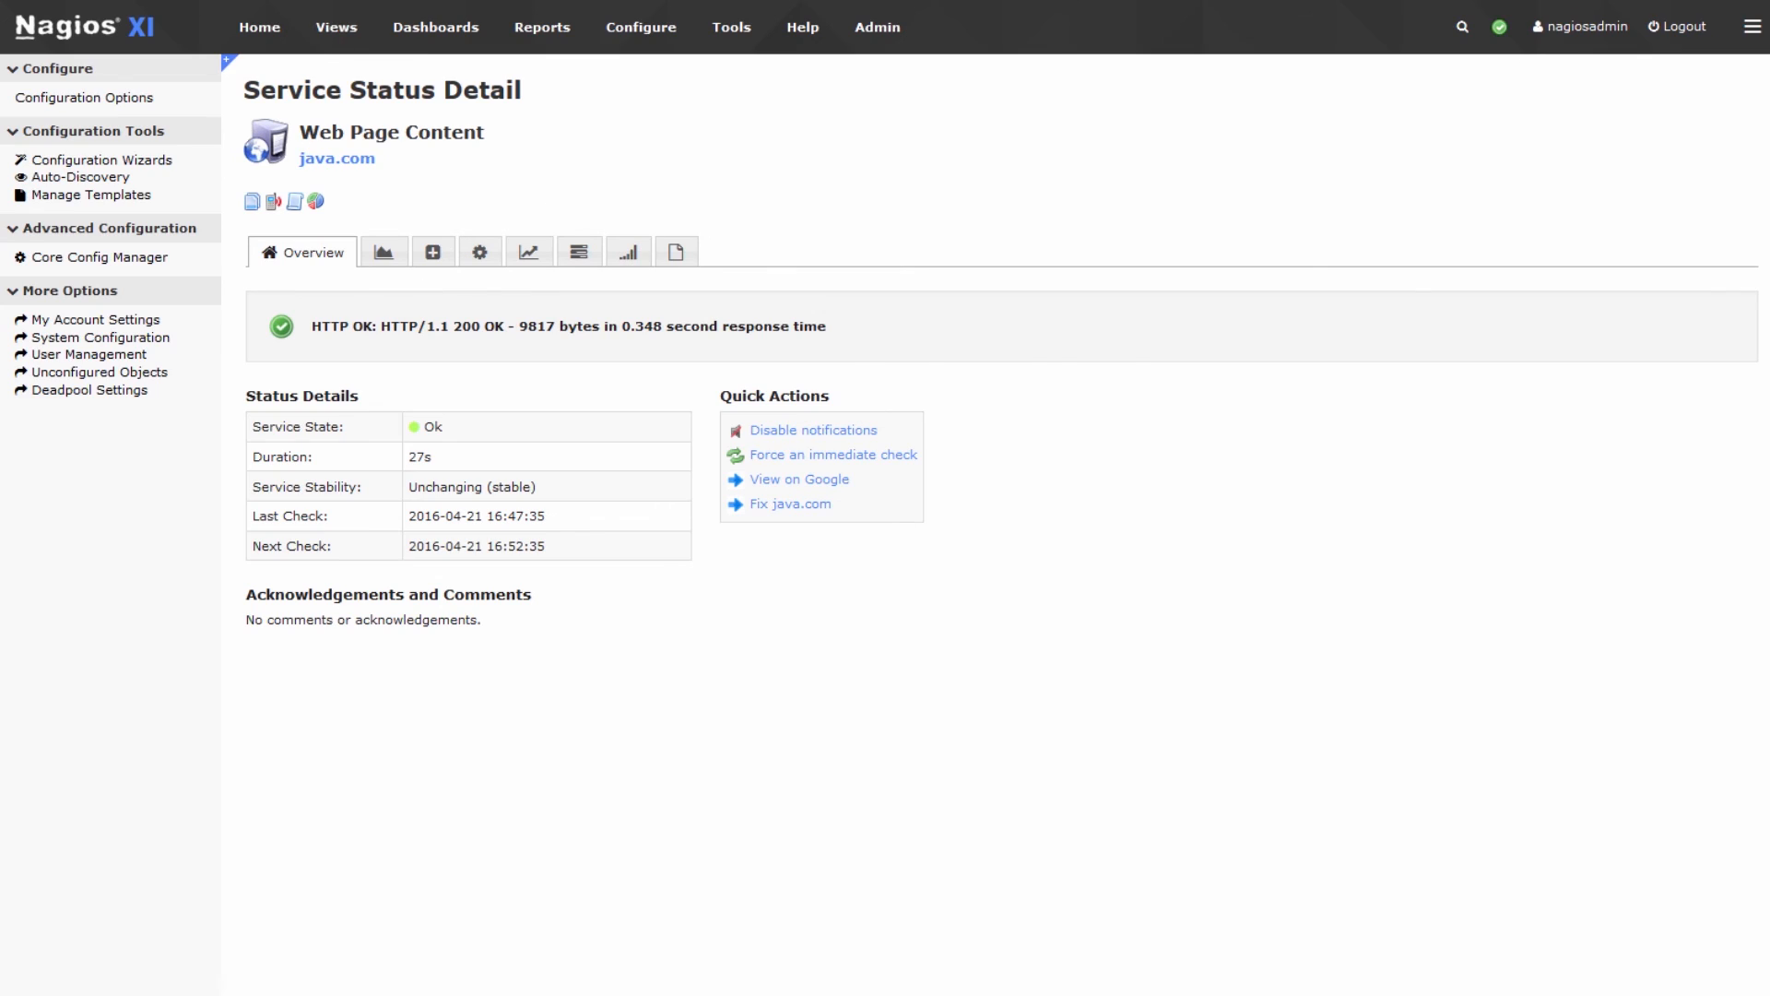
{"action": "left_click", "coordinate": [337, 157]}
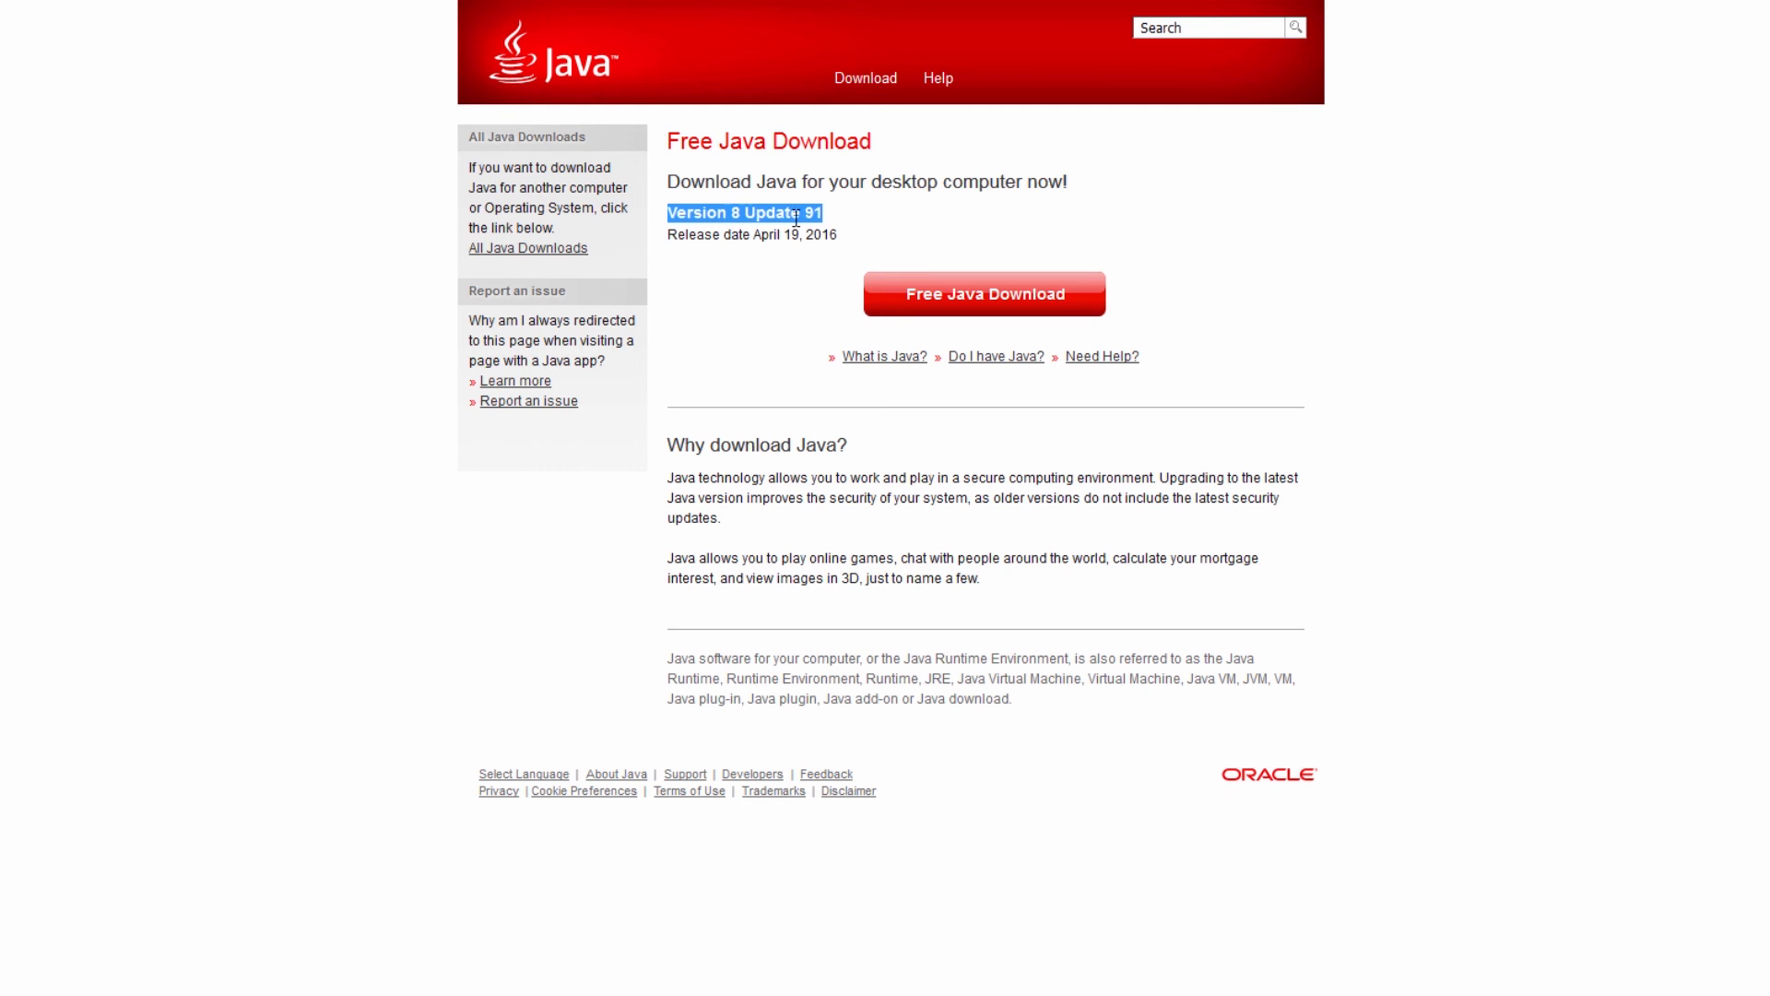